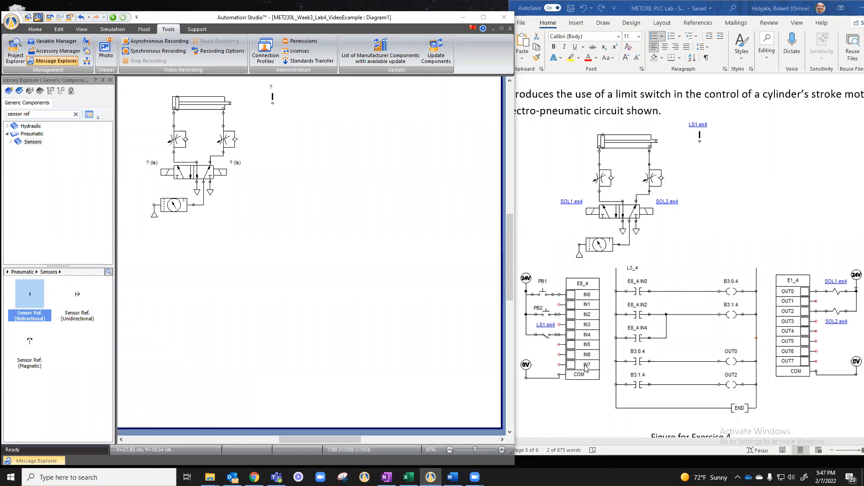
mouse_move(606, 322)
type("PLC")
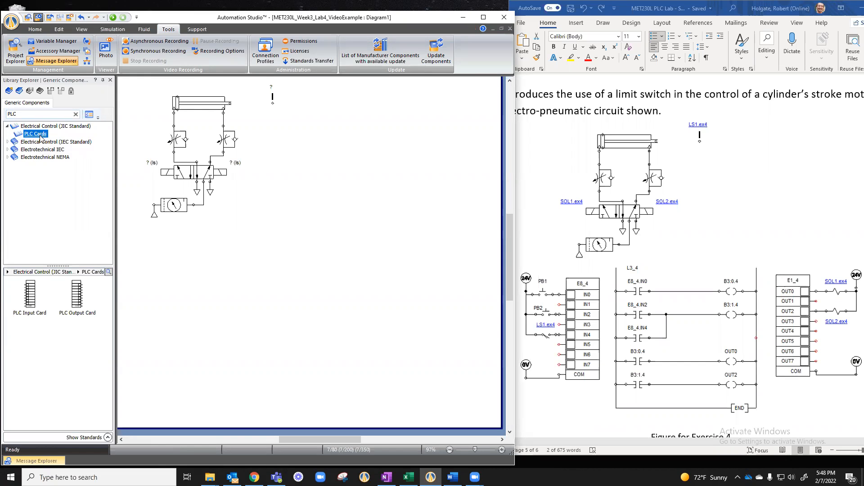
Place the PLC Input Card and PLC Output Card below the pneumatic cylinder circuit
left_click(29, 289)
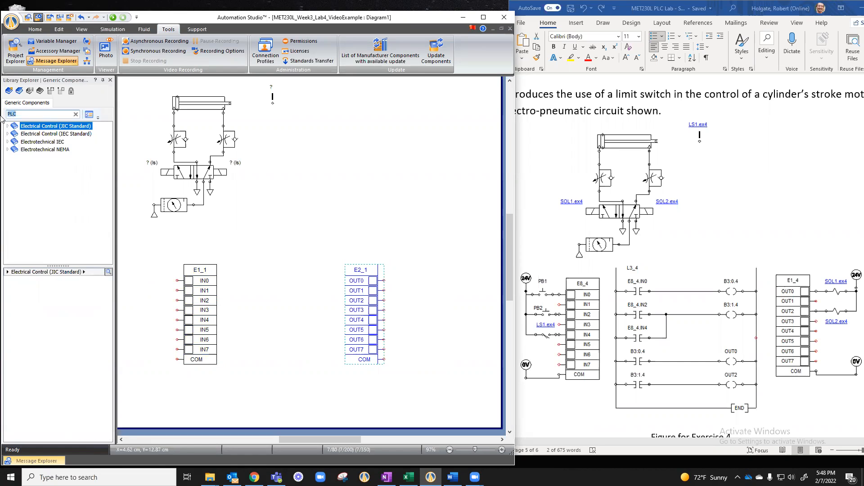
Place an Allen-Bradley ladder rung with END between cards E1_1 and E2_1
type("rung")
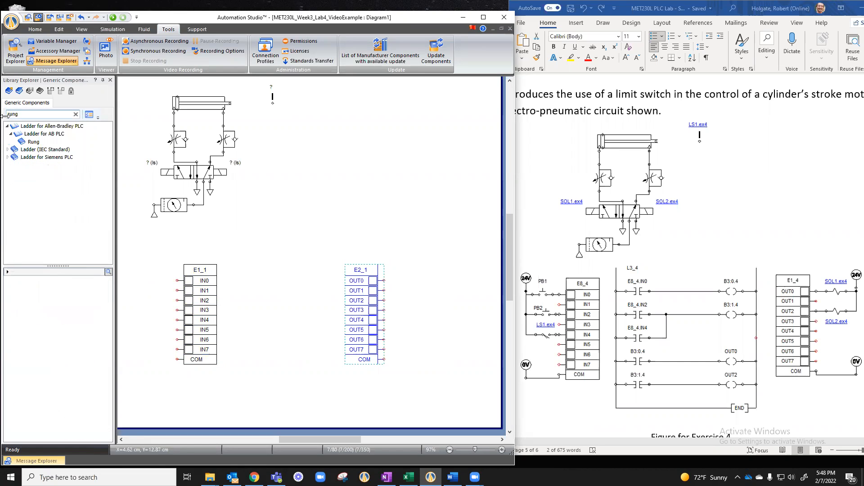
mouse_move(44, 133)
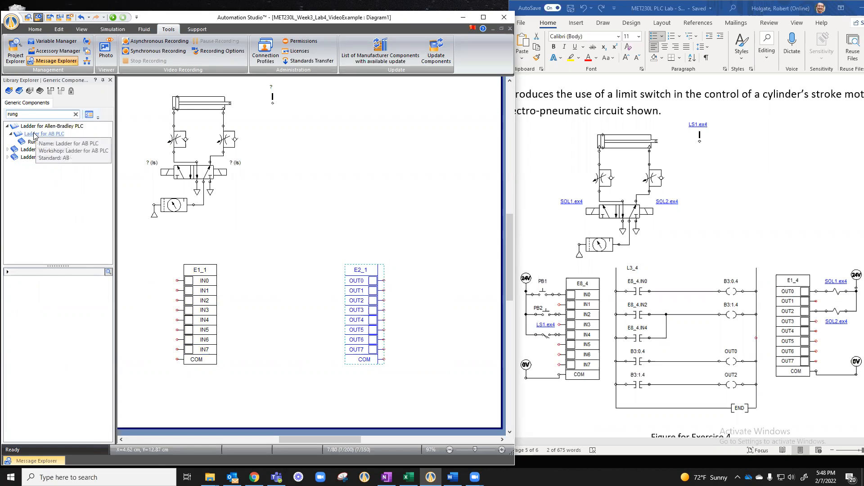
left_click(43, 133)
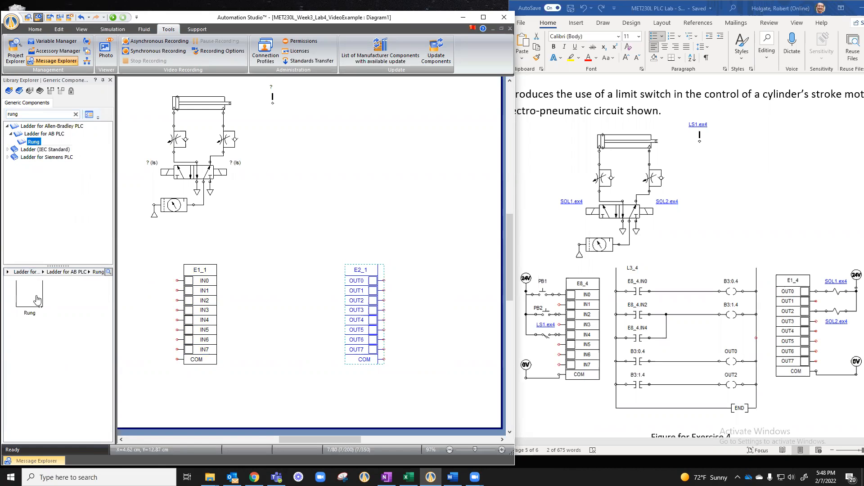
left_click_drag(29, 289, 315, 215)
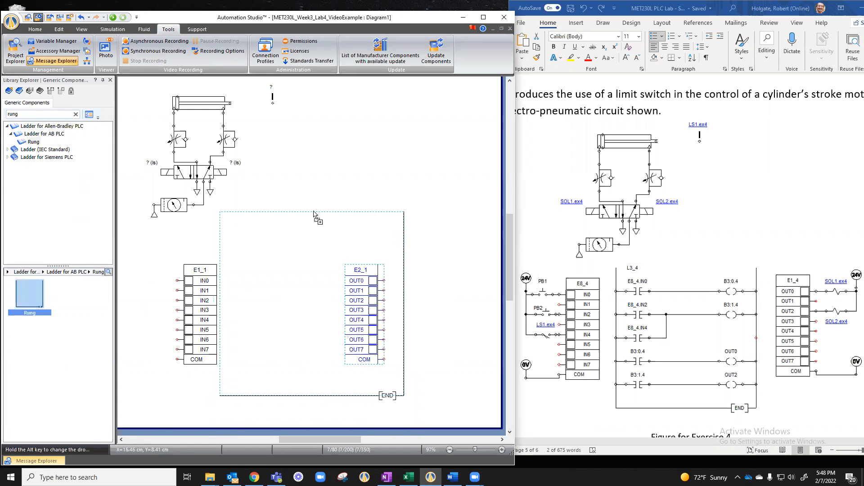
left_click(312, 215)
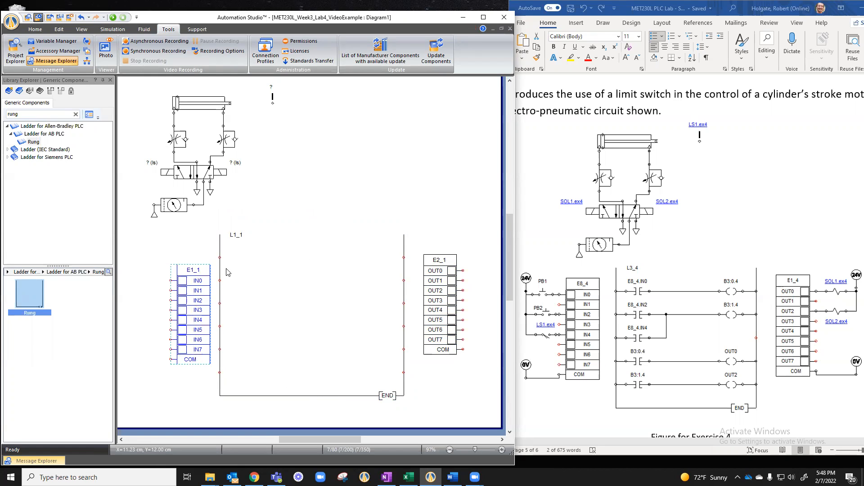
mouse_move(225, 306)
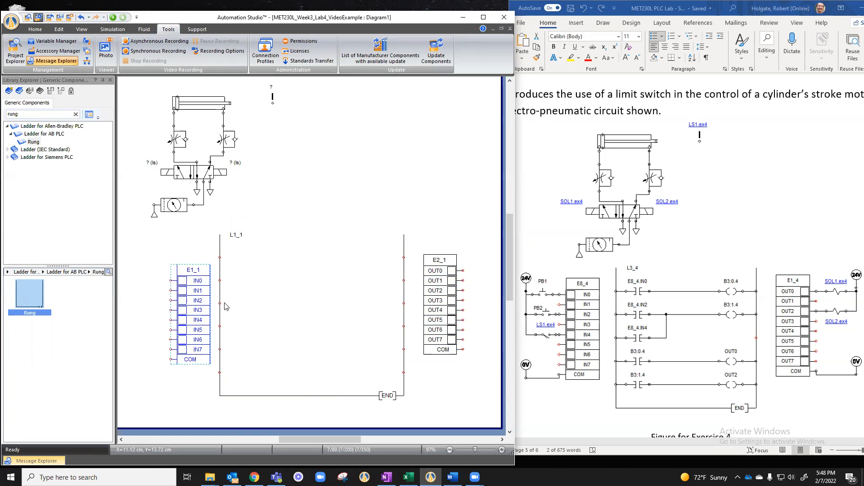
mouse_move(218, 252)
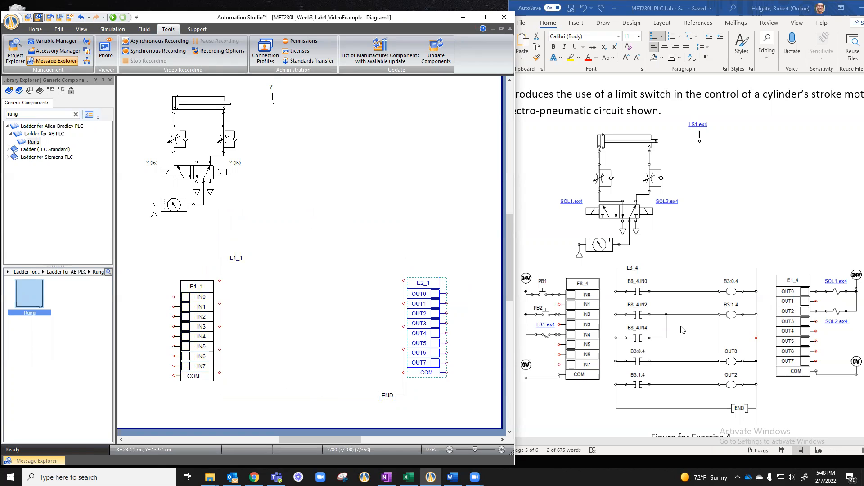
mouse_move(89, 272)
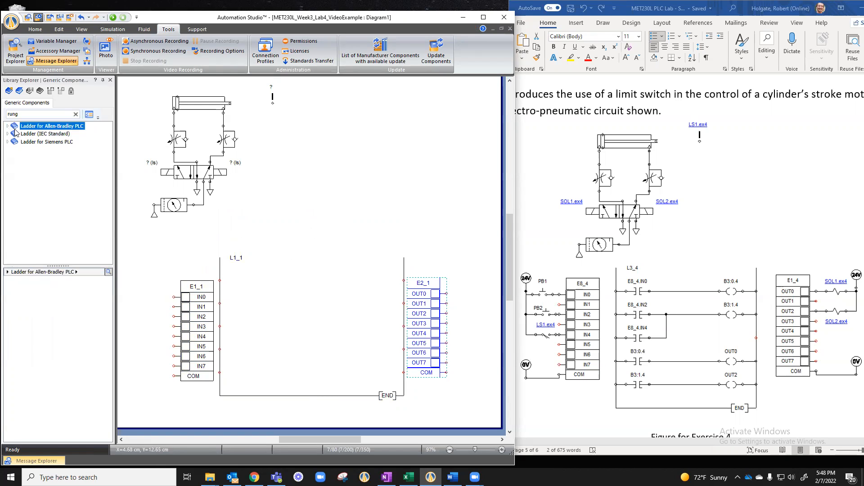
mouse_move(535, 295)
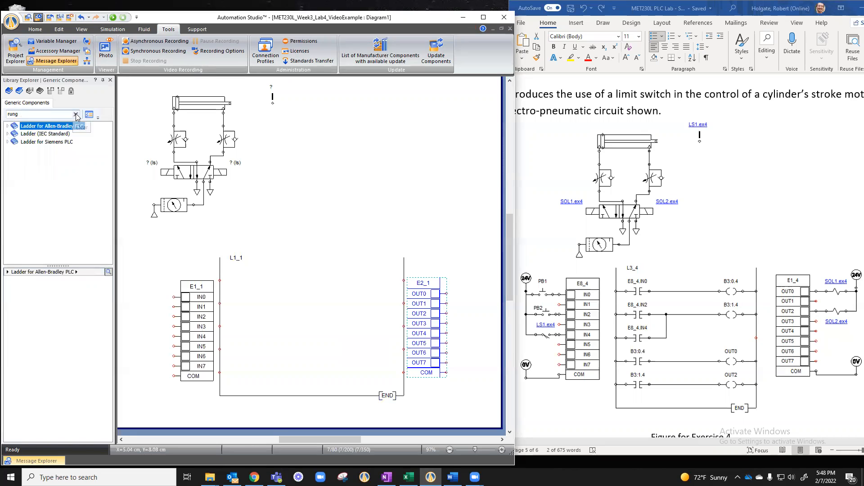
Place a 24V supply and 0V common beside the input card and beside the output card
left_click(76, 114)
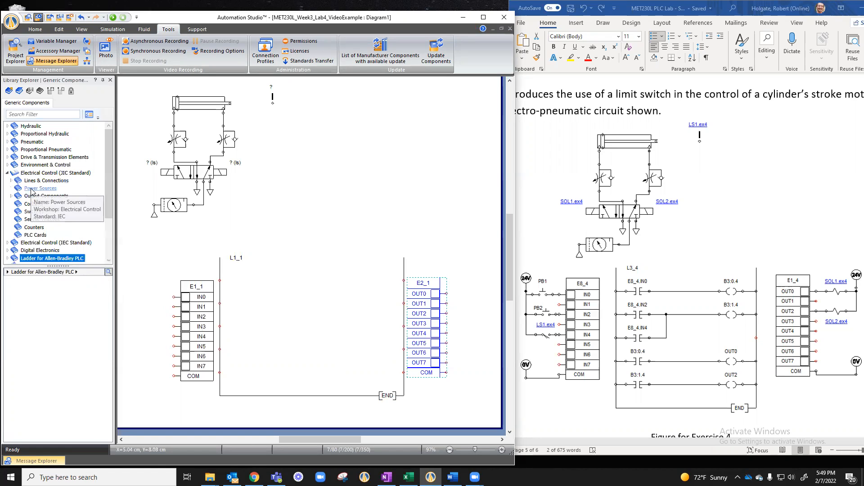
left_click(40, 188)
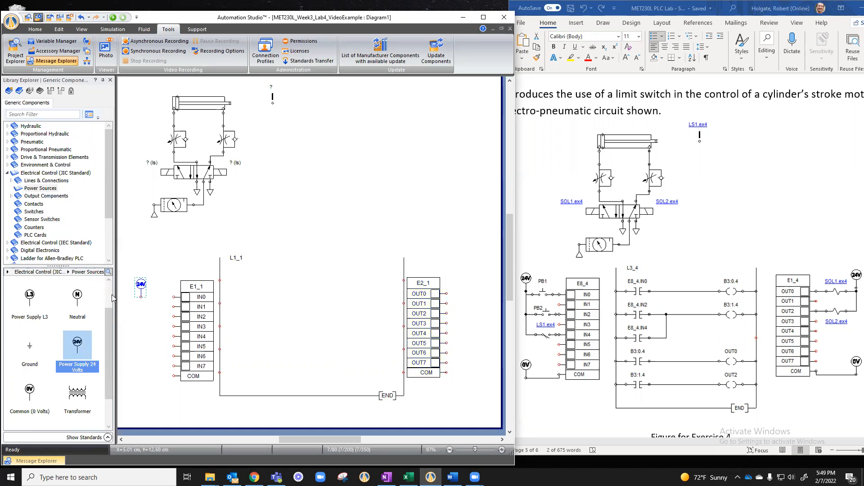
left_click(29, 393)
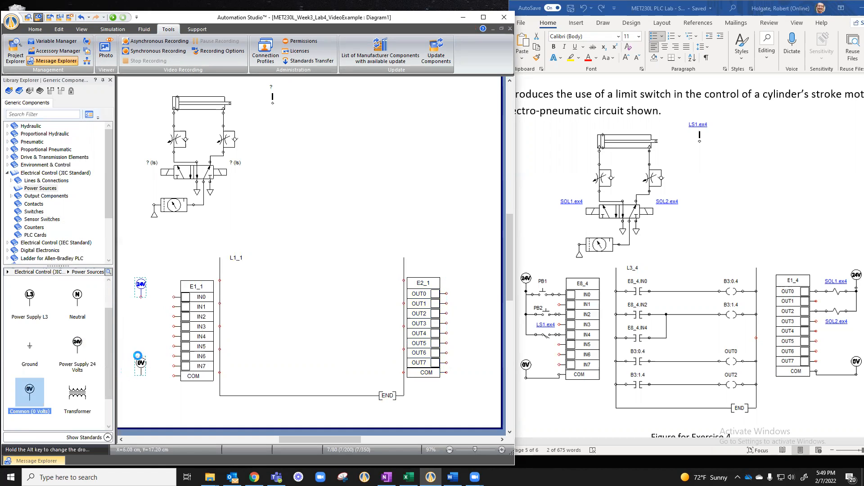
left_click(77, 345)
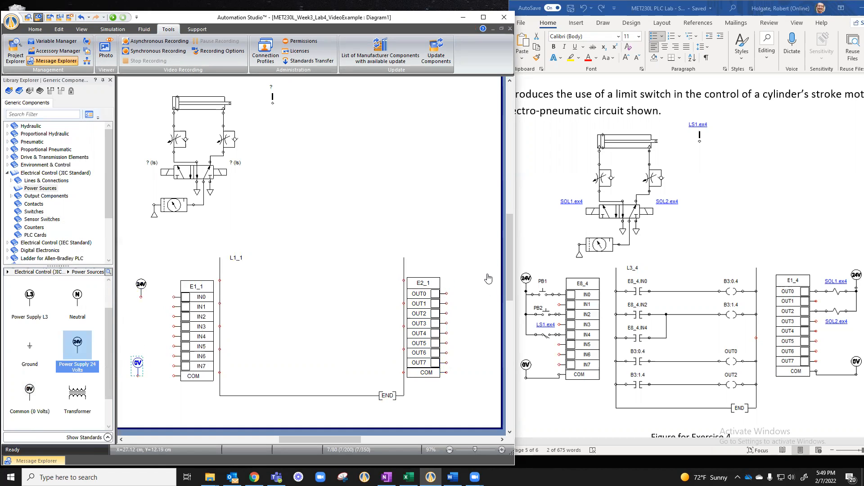
left_click(29, 392)
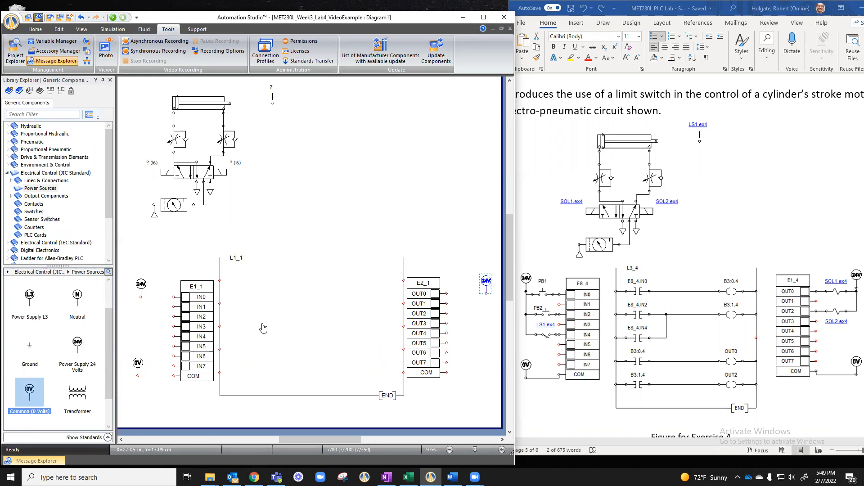
left_click(33, 203)
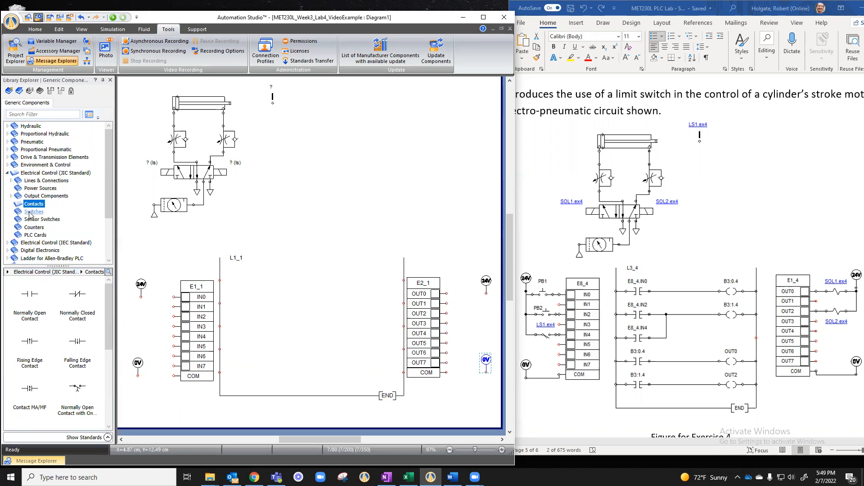
Place two normally open push buttons aliased PB1 and PB2 at the input card's upper inputs
left_click(33, 212)
type("P")
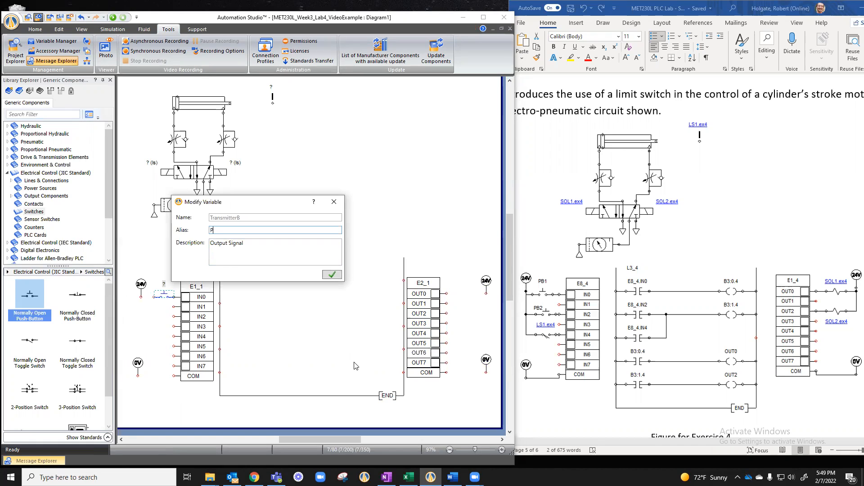
left_click(331, 274)
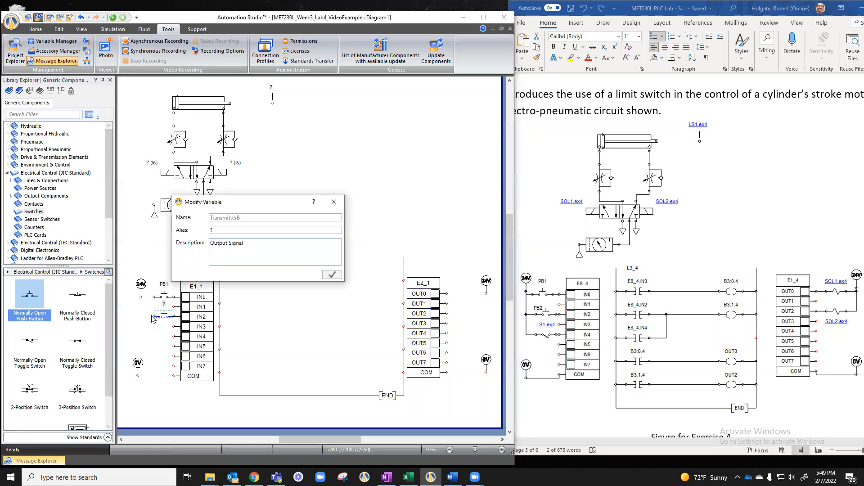
left_click(332, 274)
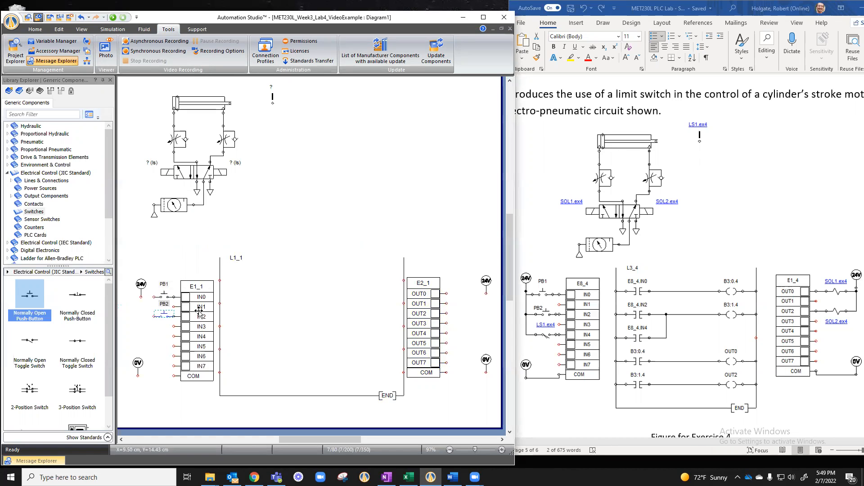
mouse_move(81, 346)
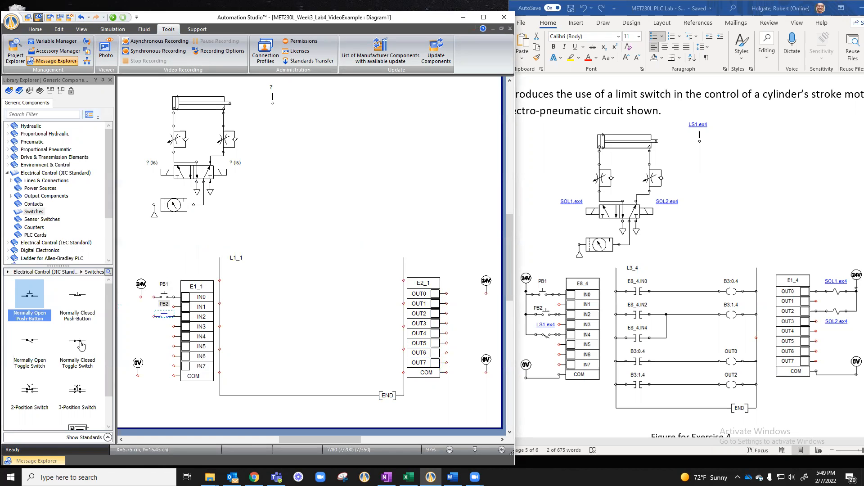
mouse_move(35, 211)
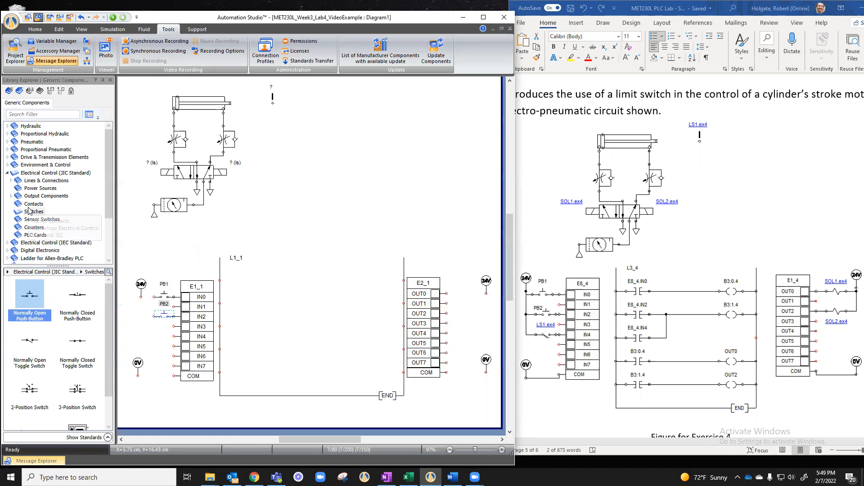
Place a normally open limit switch from Sensor Switches beside the input card below PB2
left_click(42, 219)
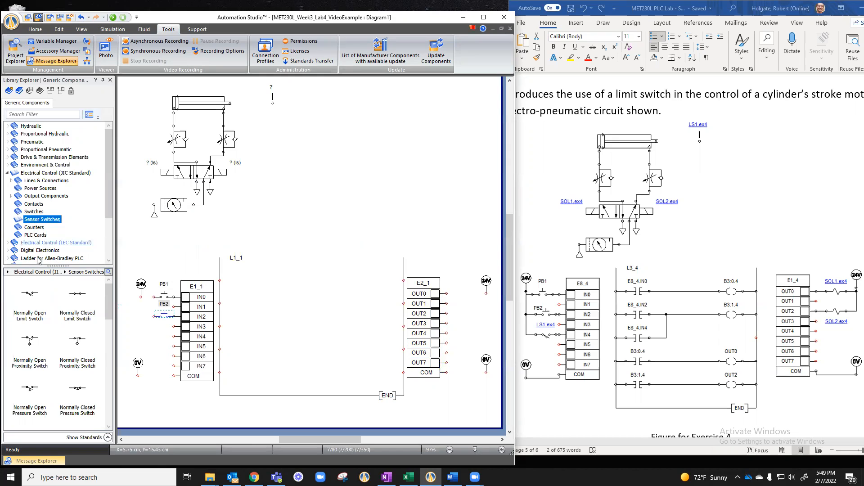
mouse_move(29, 296)
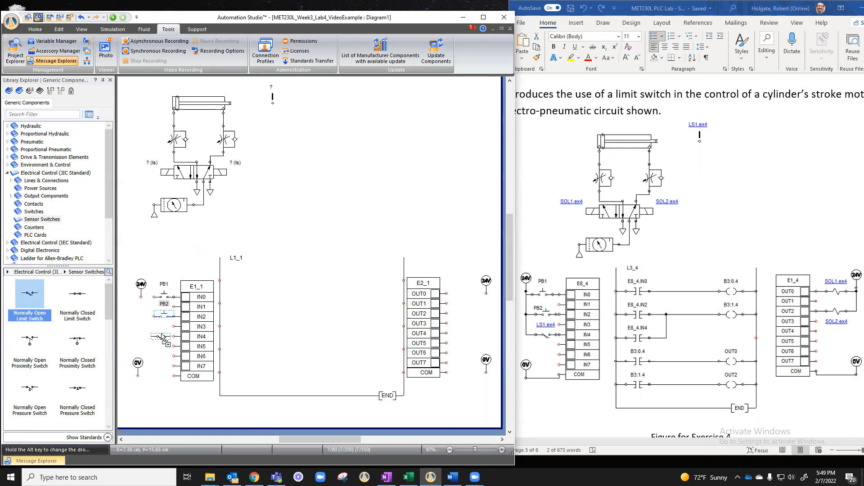
left_click(171, 345)
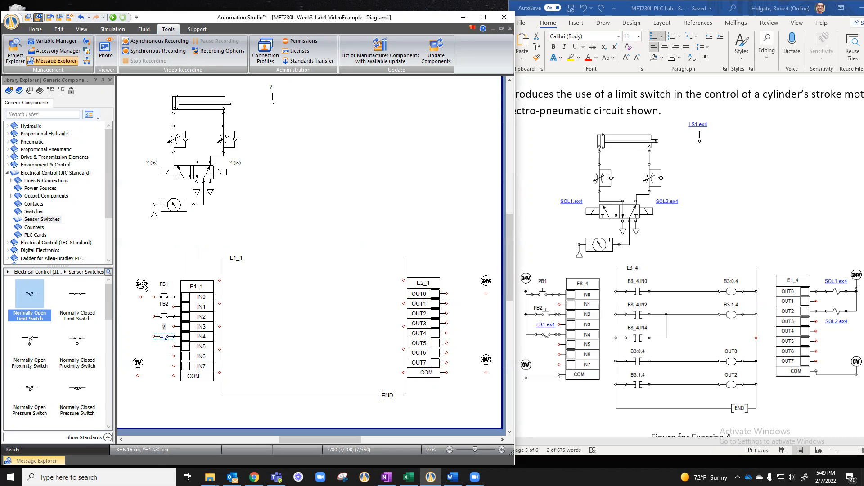
mouse_move(247, 100)
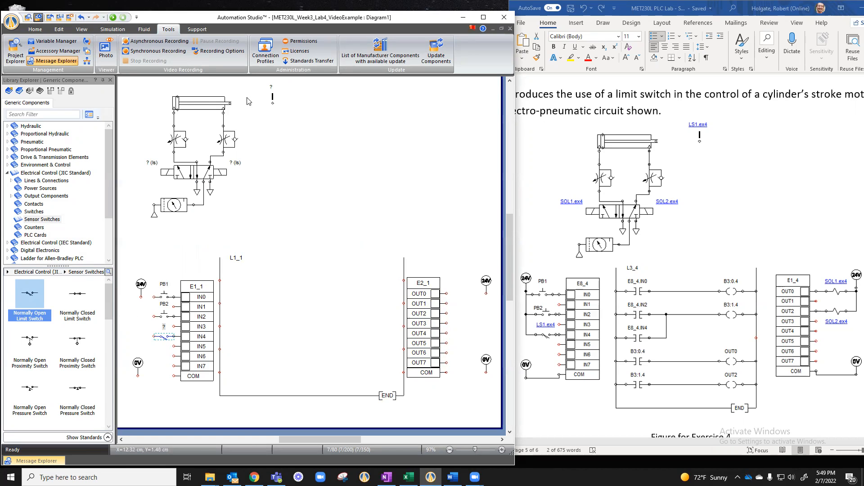
mouse_move(263, 104)
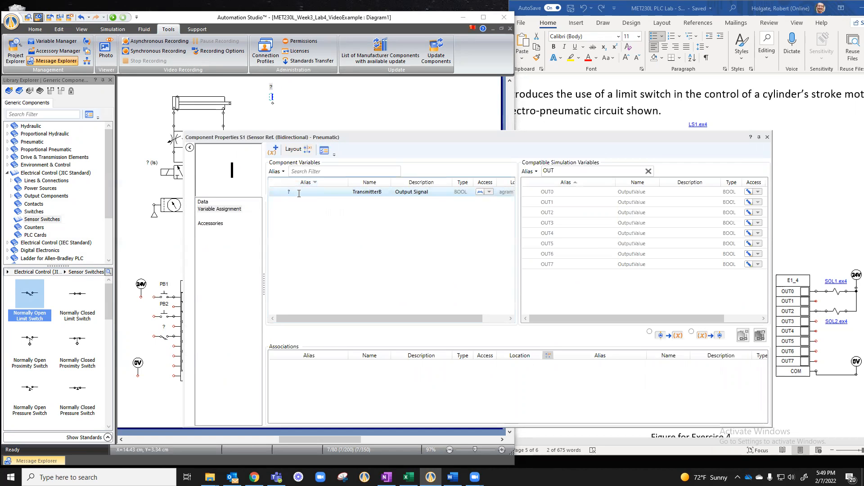
Set the cylinder sensor reference's variable alias to LS1.ex4
type("LS1.ex4")
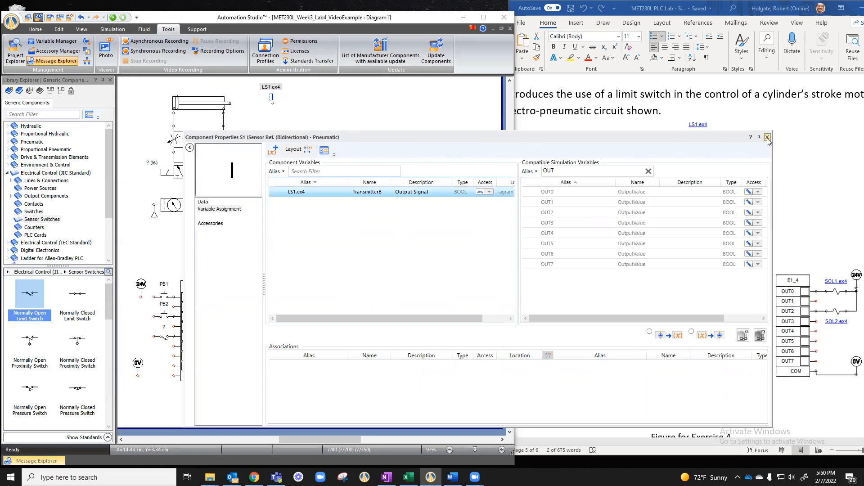
left_click(767, 137)
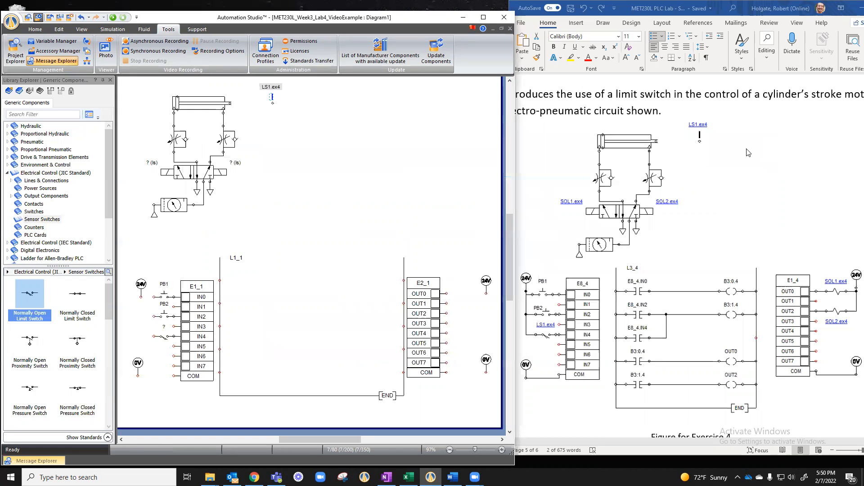
mouse_move(164, 337)
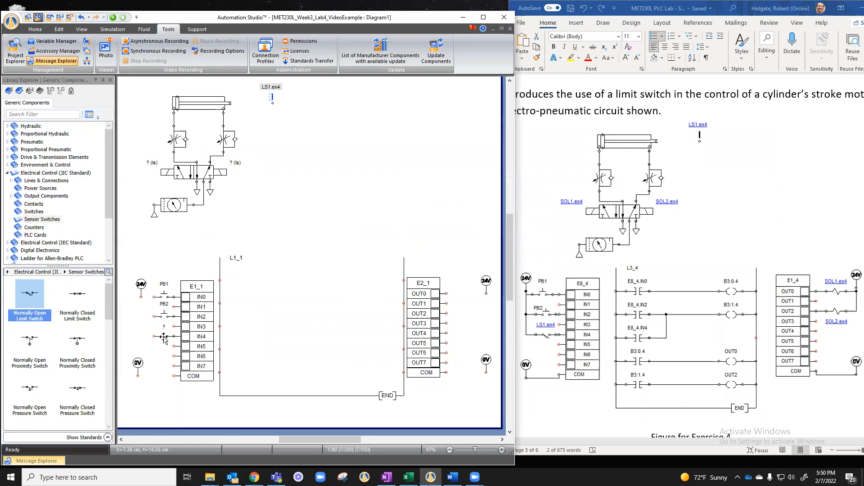
Link the input-card limit switch on IN4 to the LS1.ex4 variable
double_click(163, 336)
type("ls1")
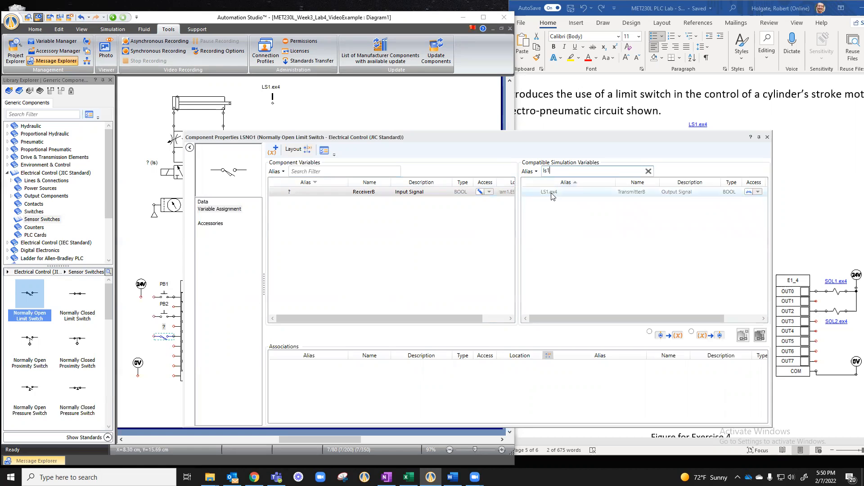
left_click(677, 335)
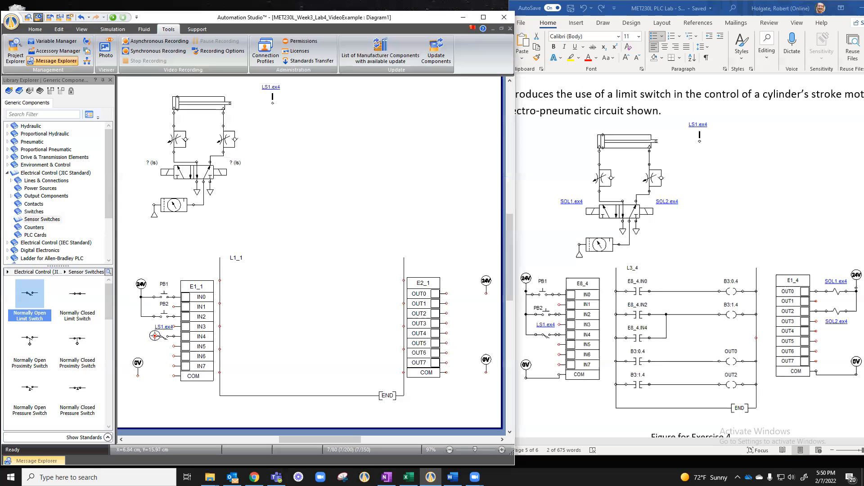
mouse_move(146, 323)
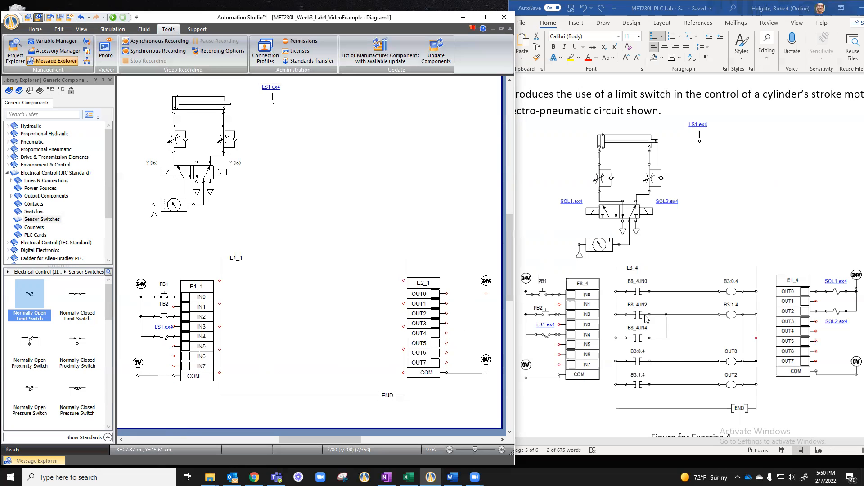
mouse_move(38, 200)
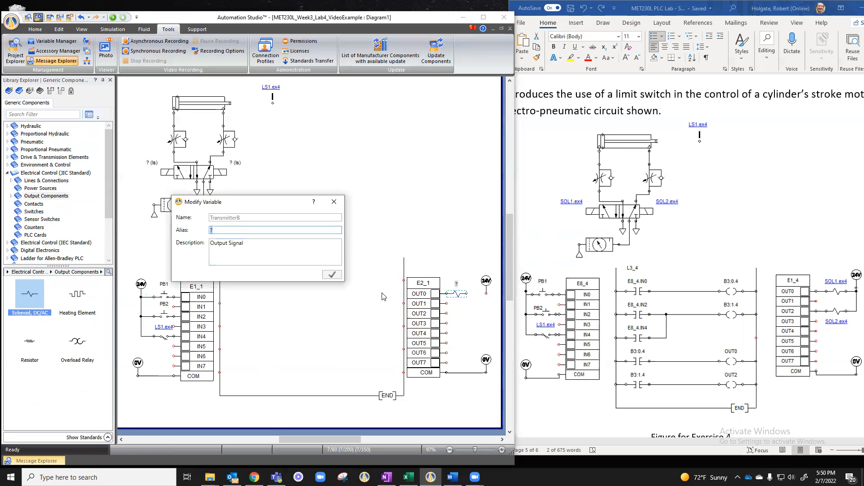
Place solenoid coils SOL1.ex4 and SOL2.ex4 on OUT0 and OUT1 of card E2_1
type("SOL1.ex")
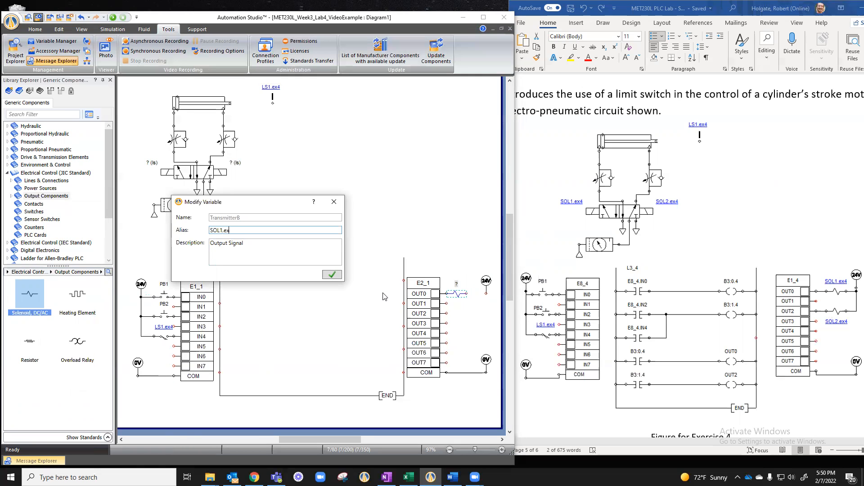
left_click(332, 274)
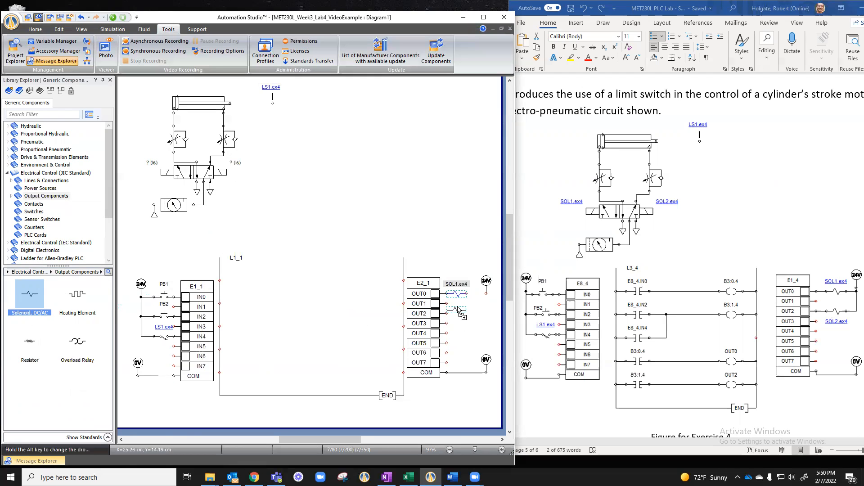
double_click(456, 304)
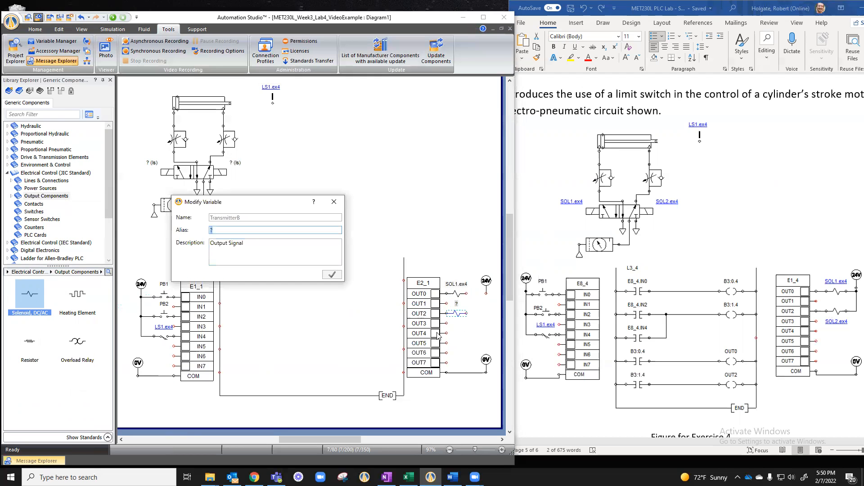
type("SOL2")
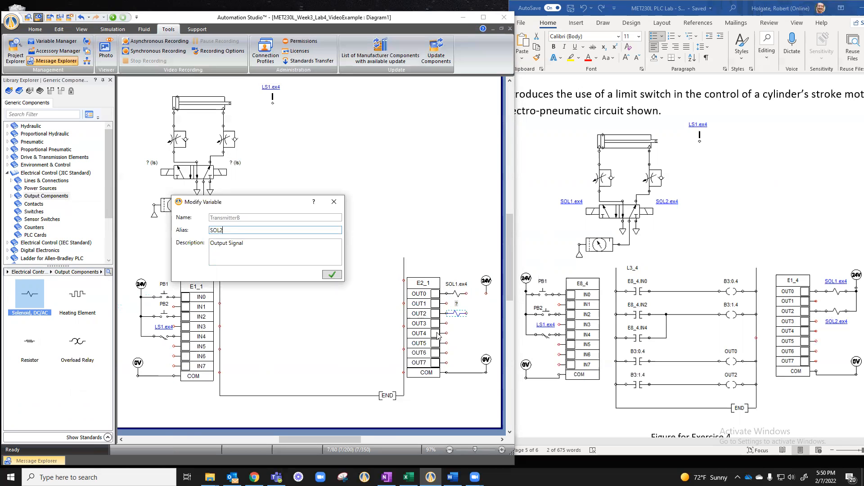
left_click(331, 274)
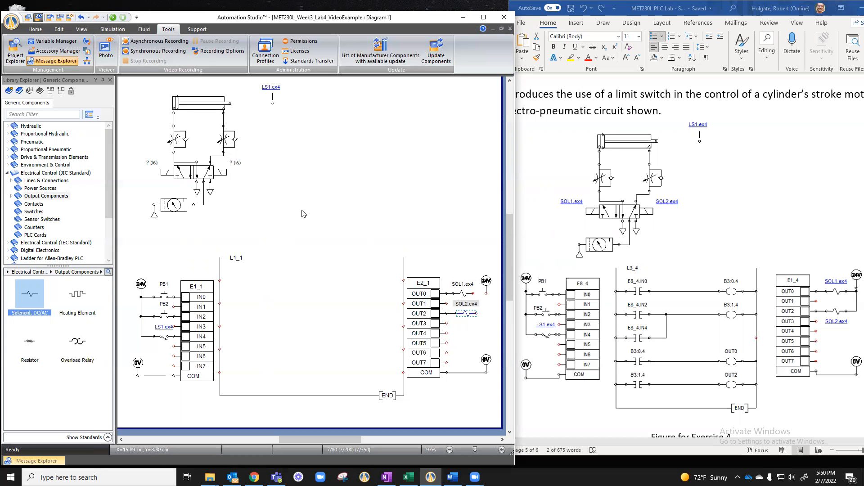
mouse_move(305, 210)
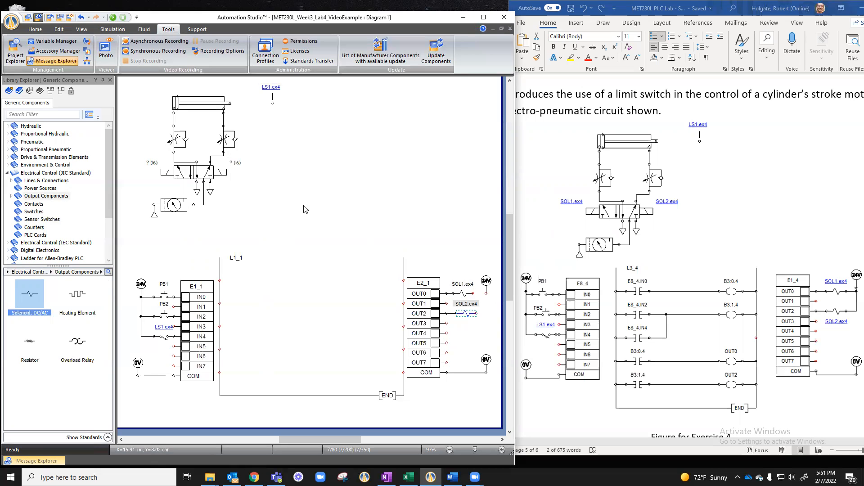
mouse_move(221, 194)
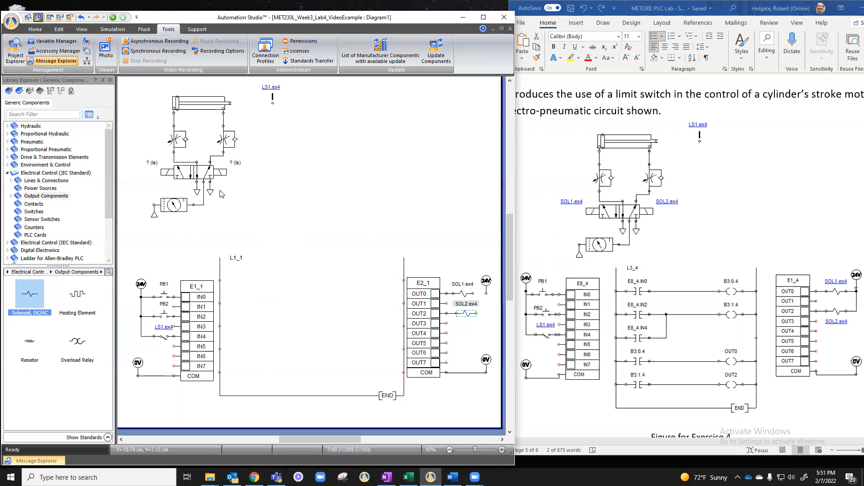
mouse_move(208, 193)
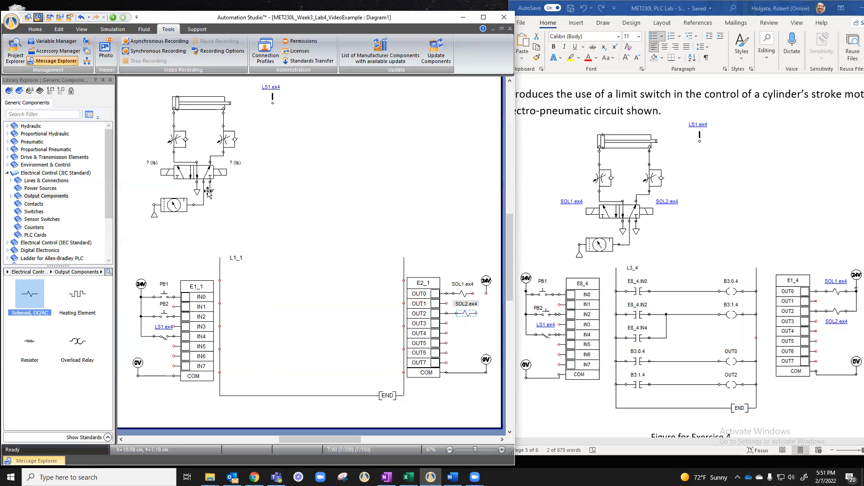
mouse_move(210, 217)
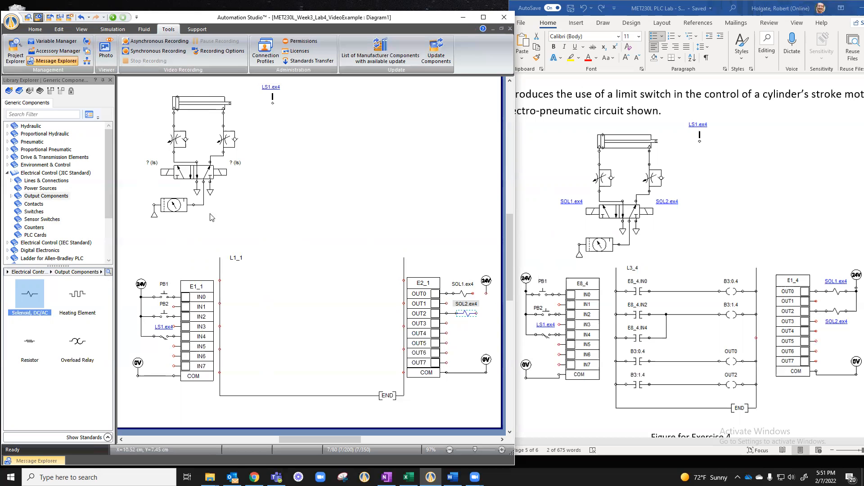
mouse_move(215, 179)
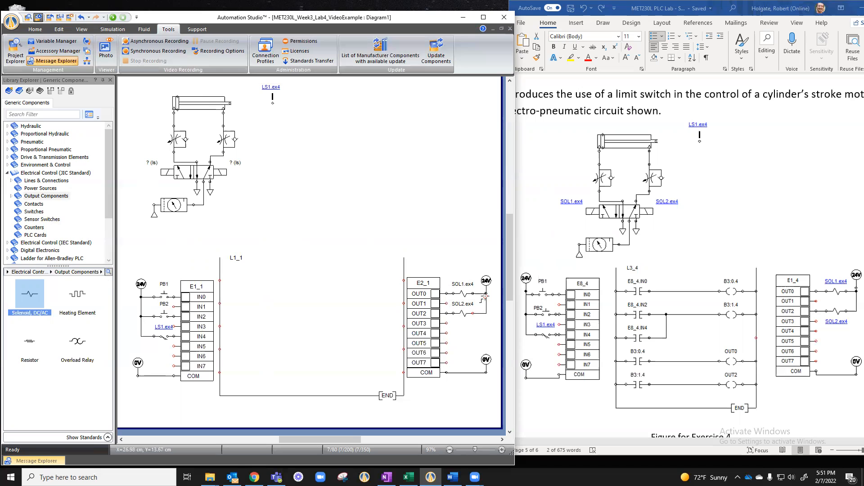
mouse_move(468, 367)
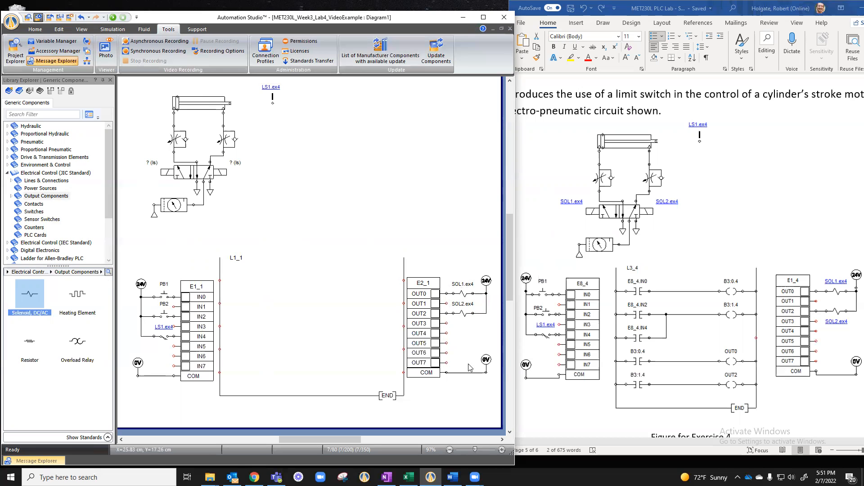
mouse_move(148, 175)
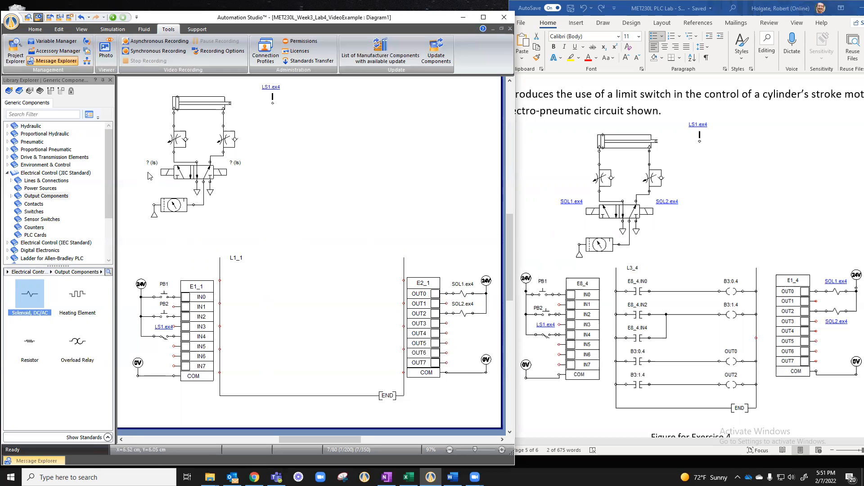
mouse_move(187, 174)
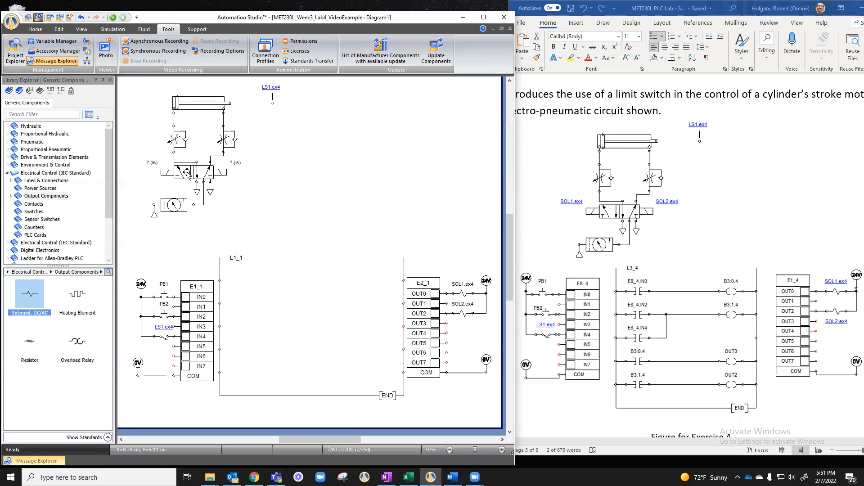
Assign SOL1.ex4 and SOL2.ex4 to the directional valve's two solenoid signals
double_click(193, 169)
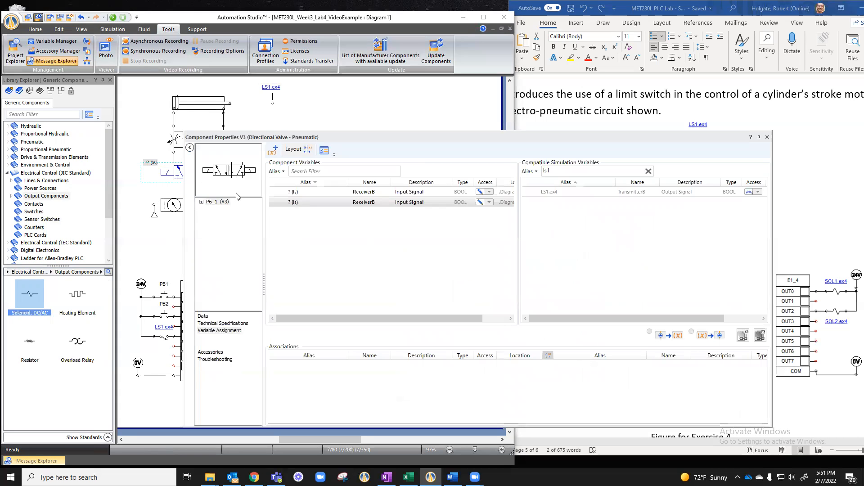
mouse_move(208, 173)
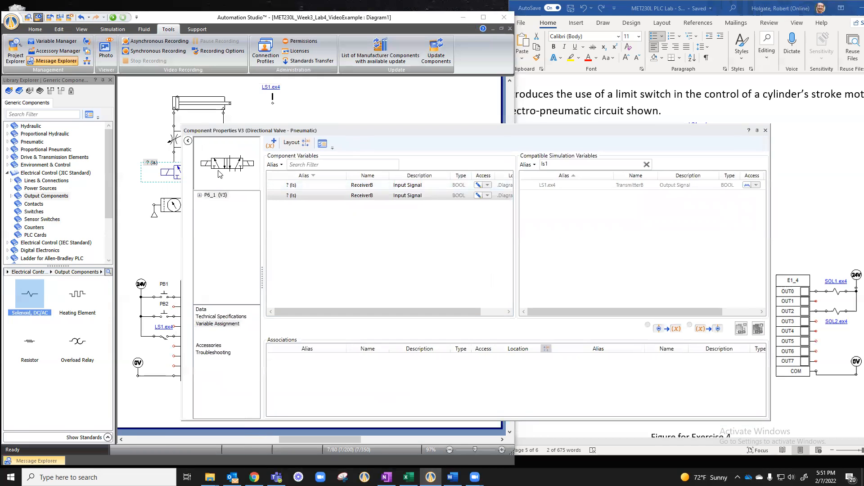
left_click(200, 195)
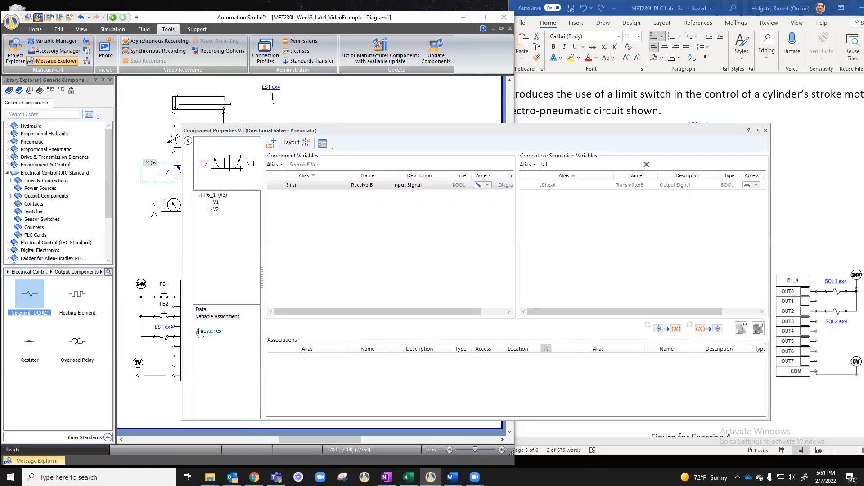
left_click(217, 316)
type("sol")
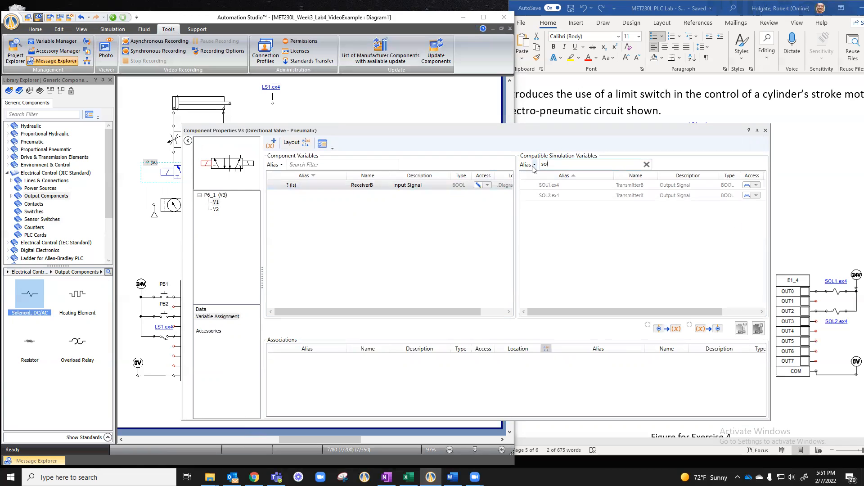
left_click(550, 184)
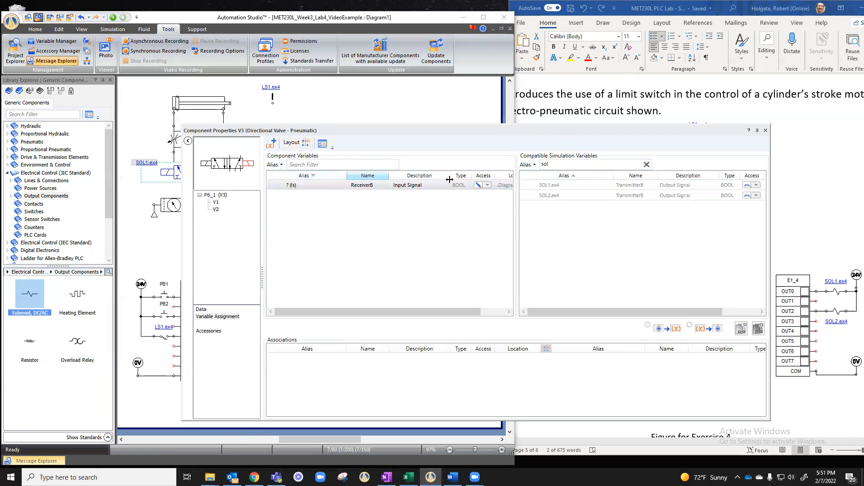
left_click(549, 196)
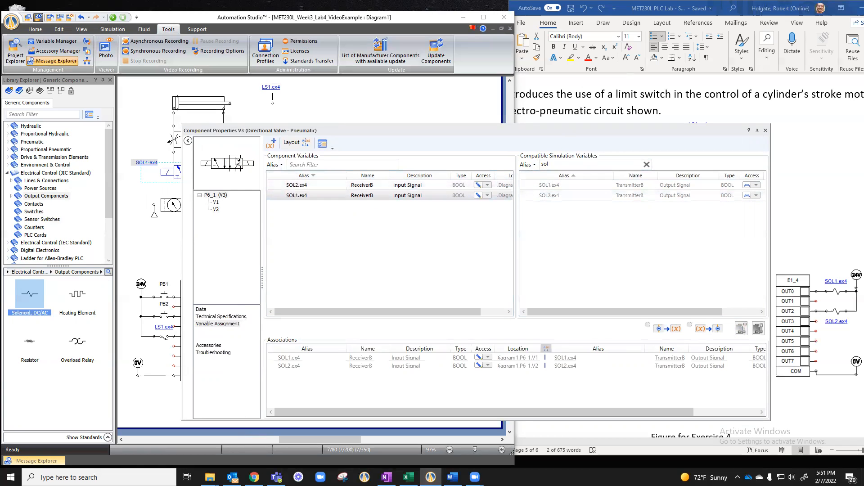
left_click(306, 348)
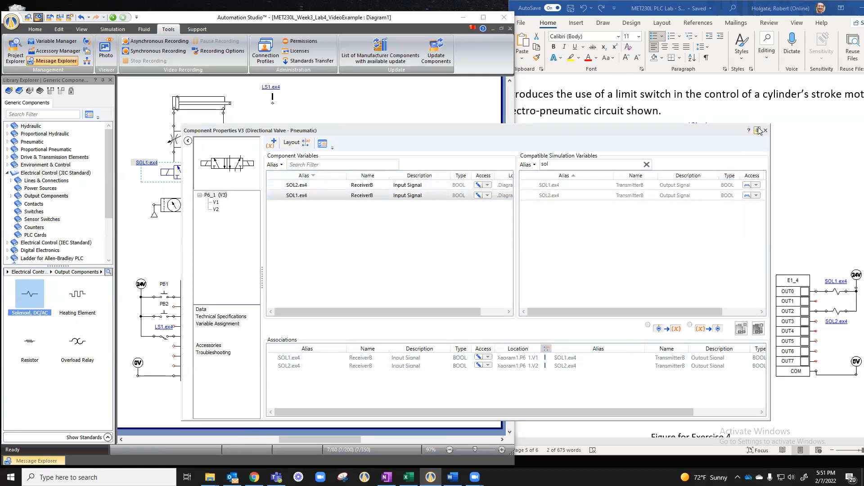
left_click(766, 131)
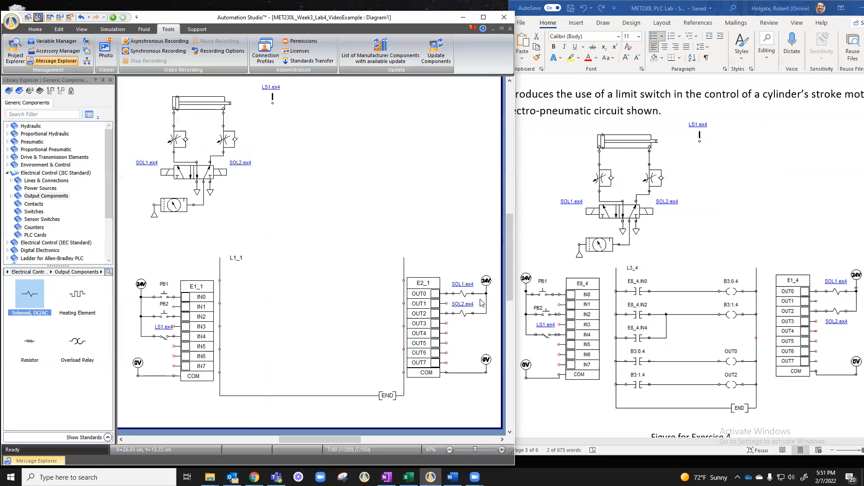
mouse_move(452, 286)
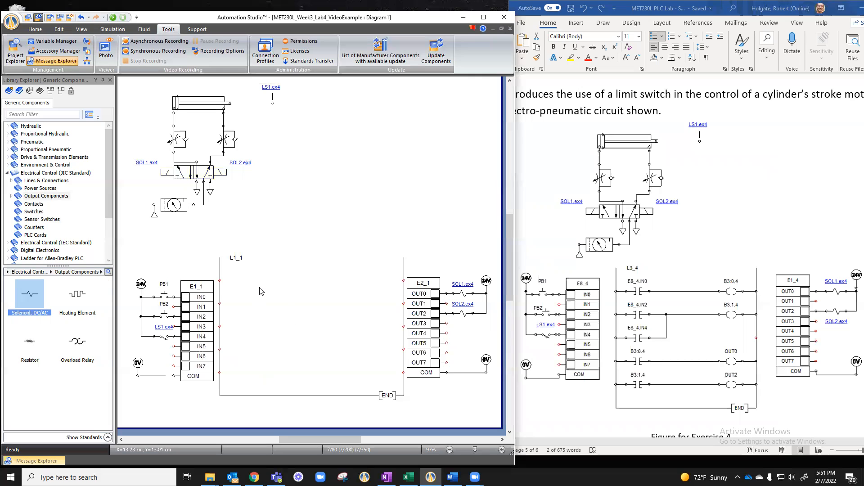
mouse_move(246, 293)
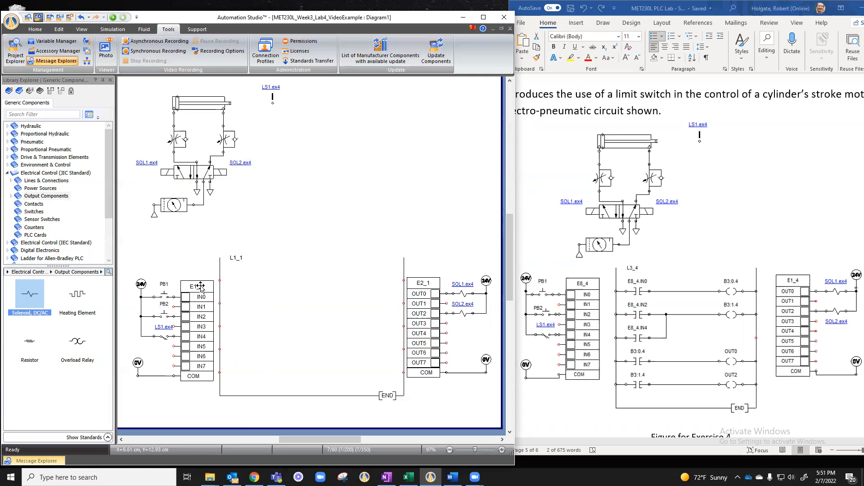
Rename input card E1_1's points IN0, IN2 and IN4 to IN0_ex4, IN2_ex4 and IN4_ex4
double_click(198, 286)
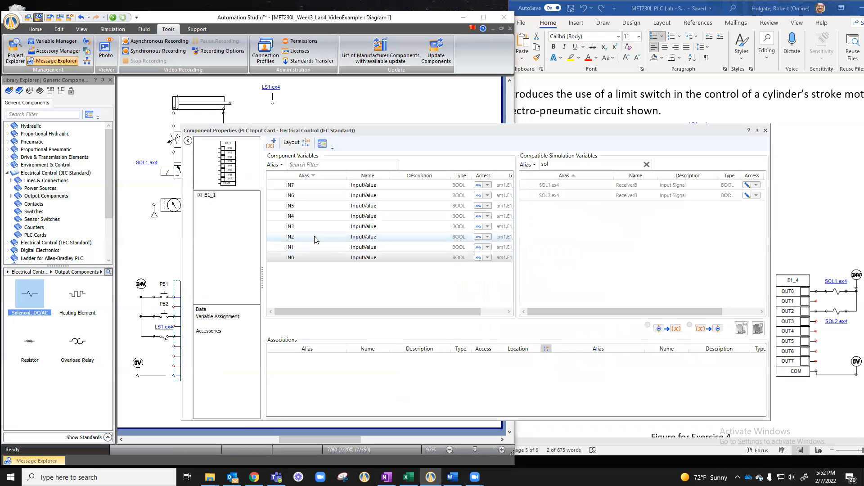
left_click(305, 257)
type("_ex")
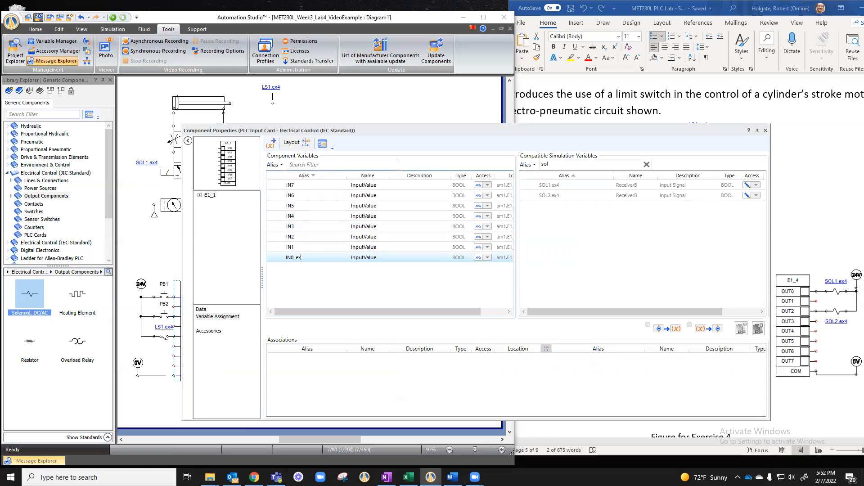
mouse_move(317, 242)
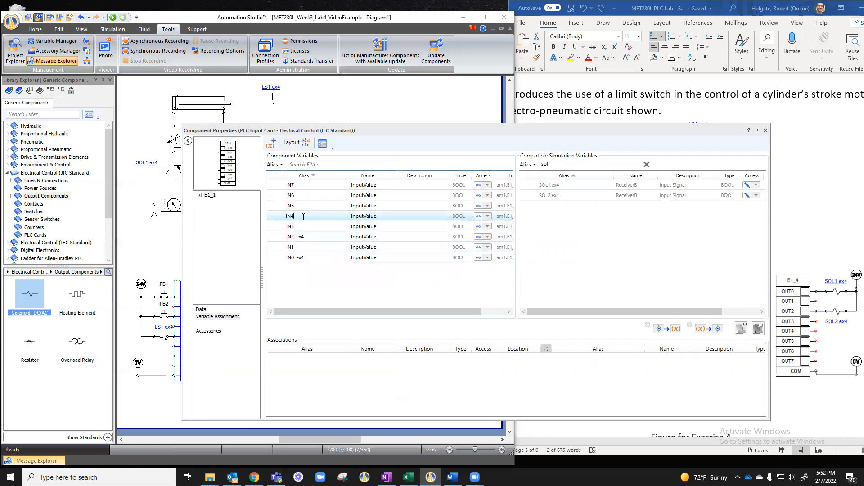
type("_ex4")
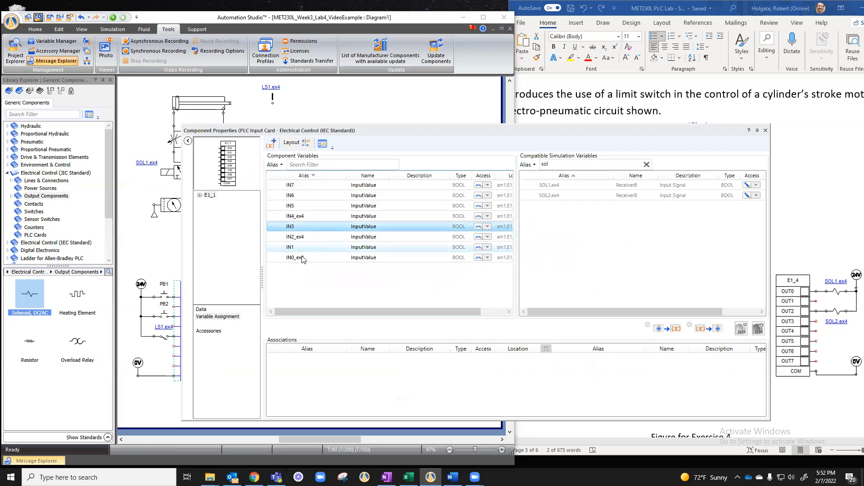
mouse_move(311, 237)
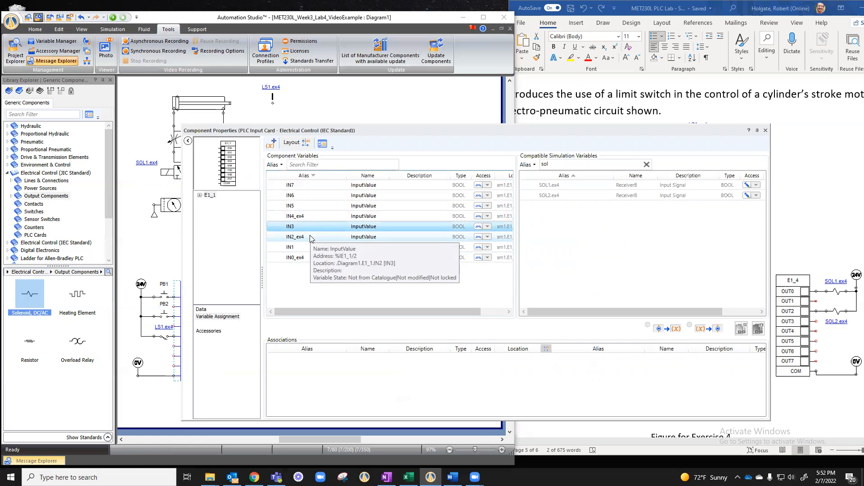
mouse_move(306, 244)
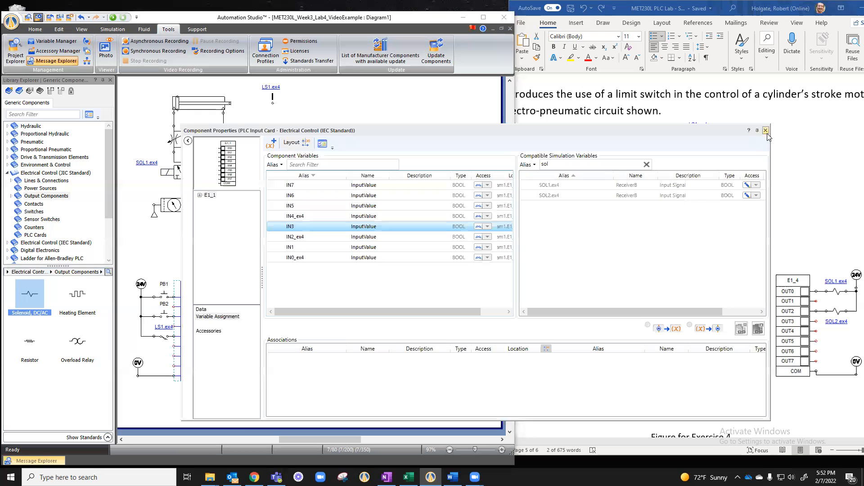
mouse_move(332, 216)
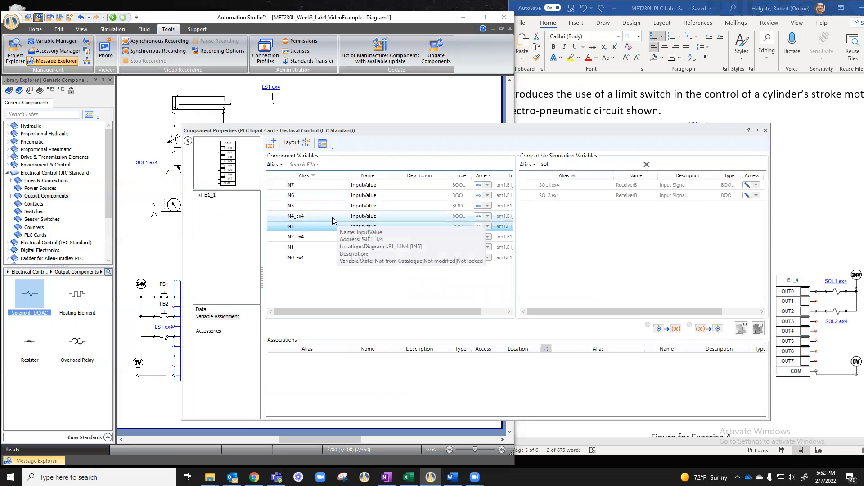
left_click(766, 130)
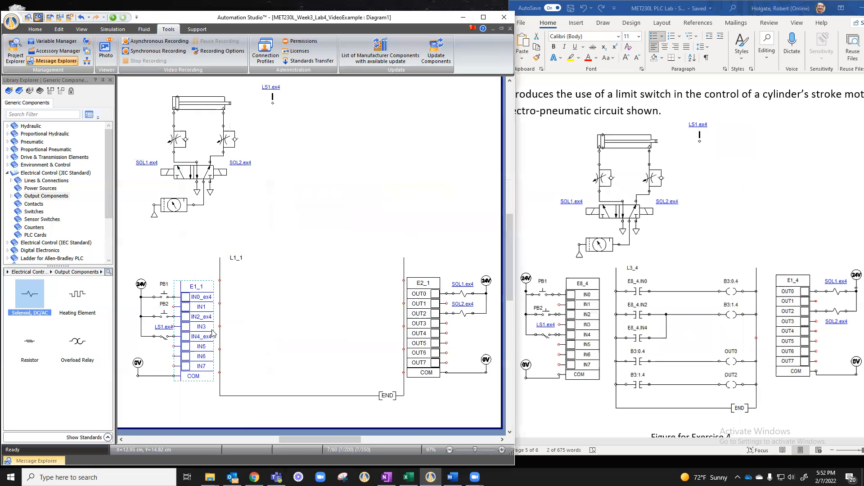
mouse_move(347, 312)
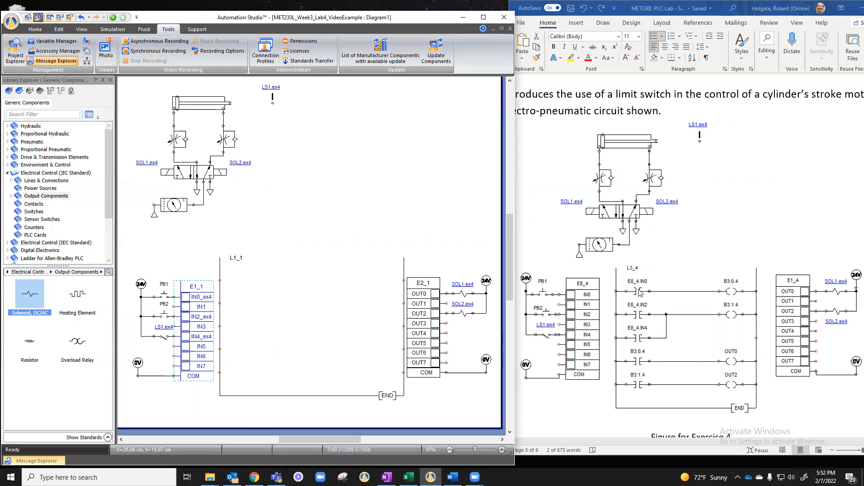
mouse_move(639, 393)
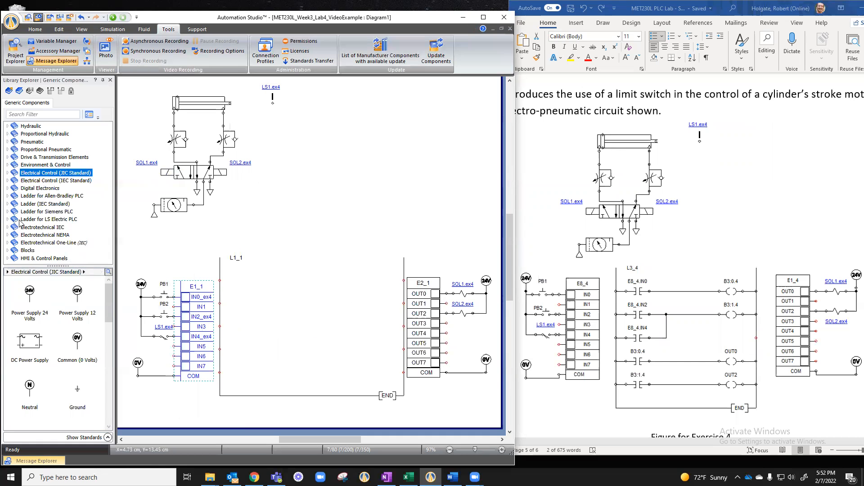
mouse_move(9, 199)
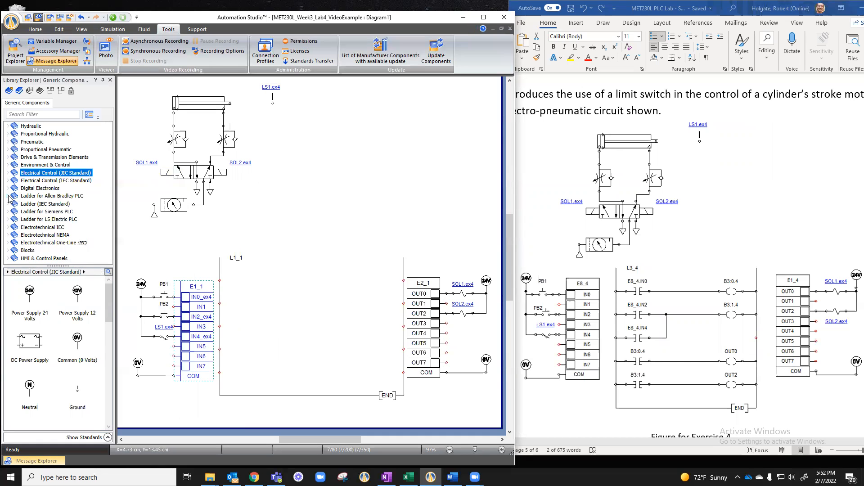
Browse to the Allen-Bradley ladder Contacts list in Library Explorer
left_click(52, 196)
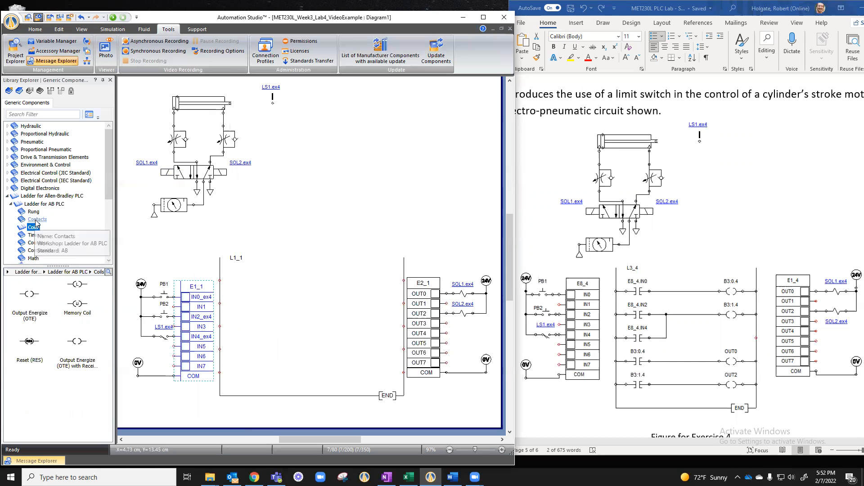
left_click(37, 219)
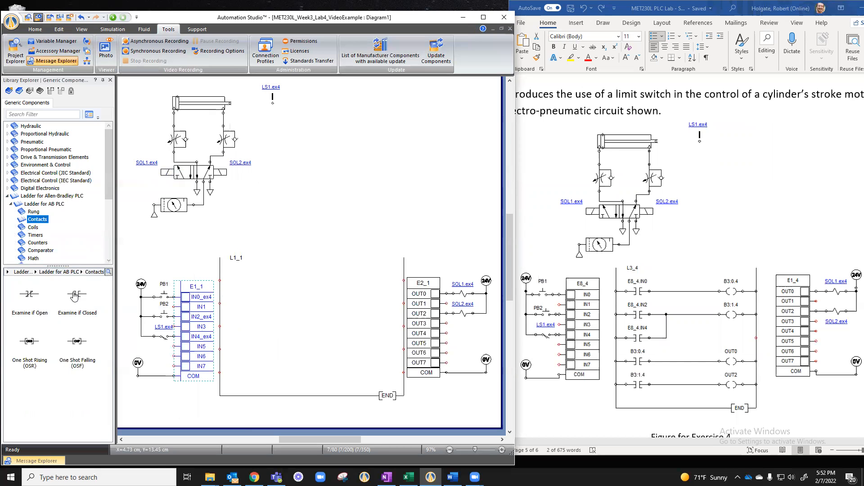
mouse_move(600, 306)
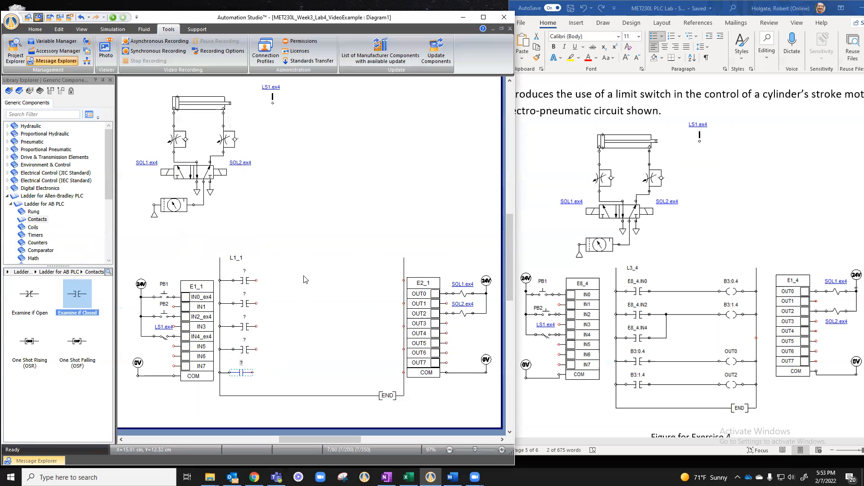
mouse_move(748, 291)
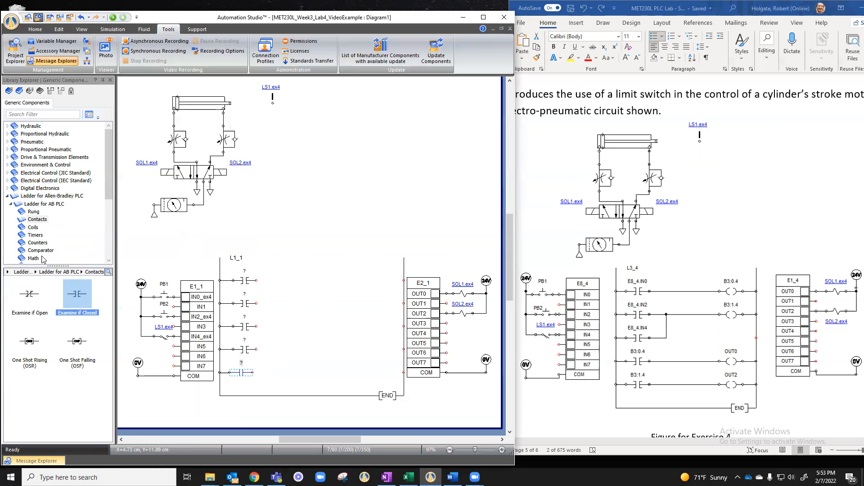
Place an Output Energize coil on the top rung with alias B3:0.ex4
left_click(33, 227)
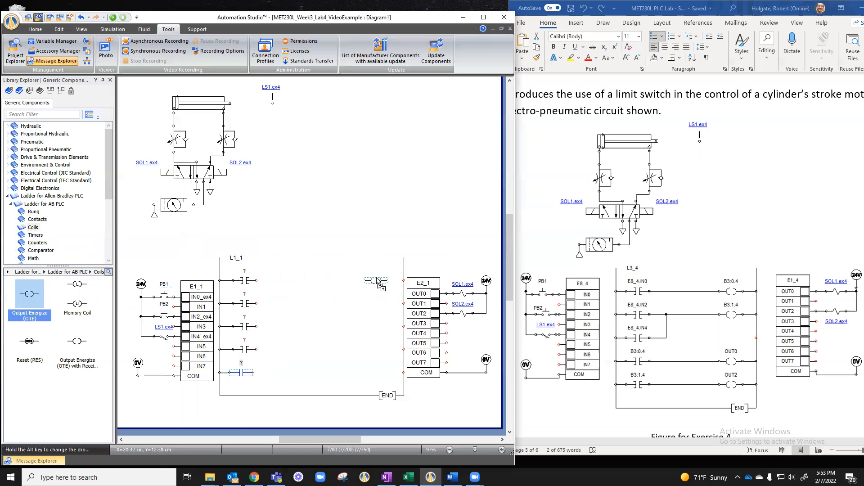
double_click(378, 281)
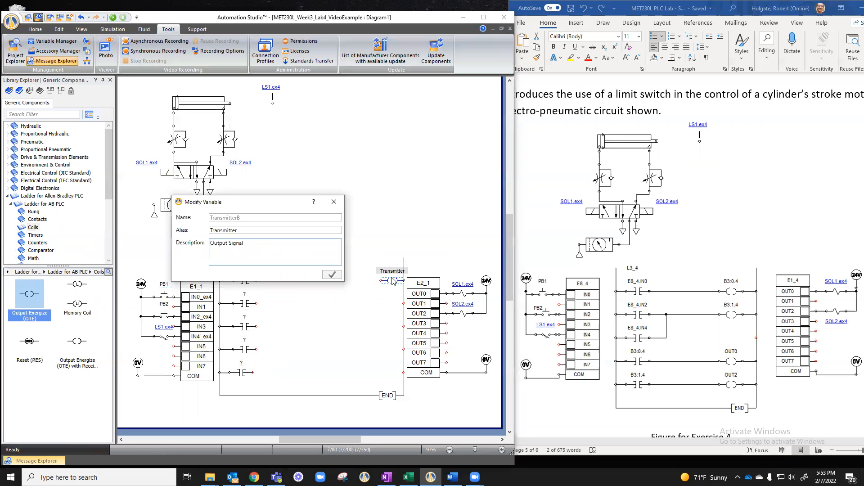
triple_click(274, 230)
type("B3")
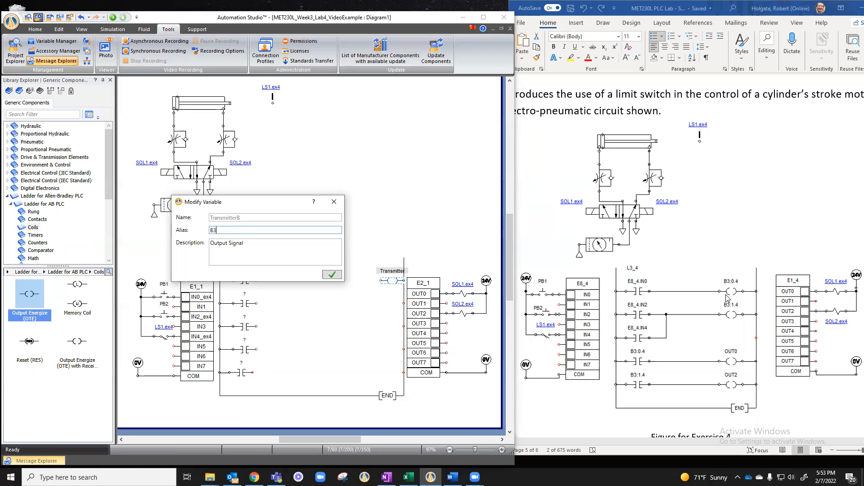
type(":0")
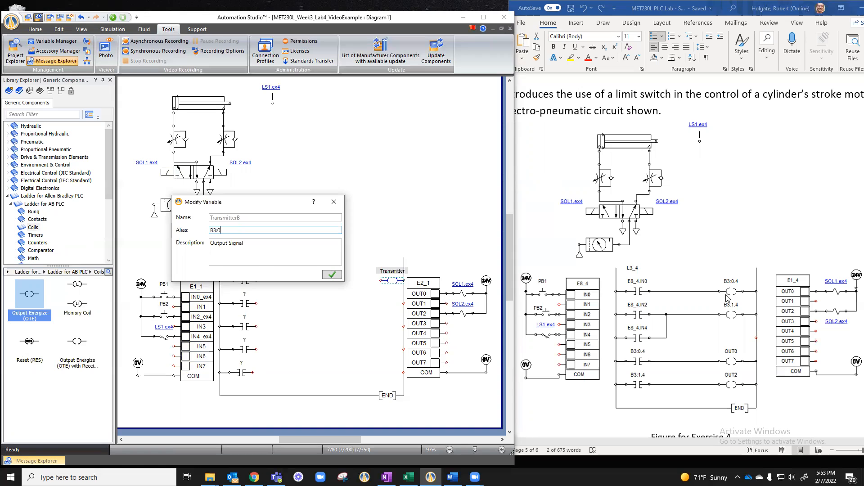
type("ex")
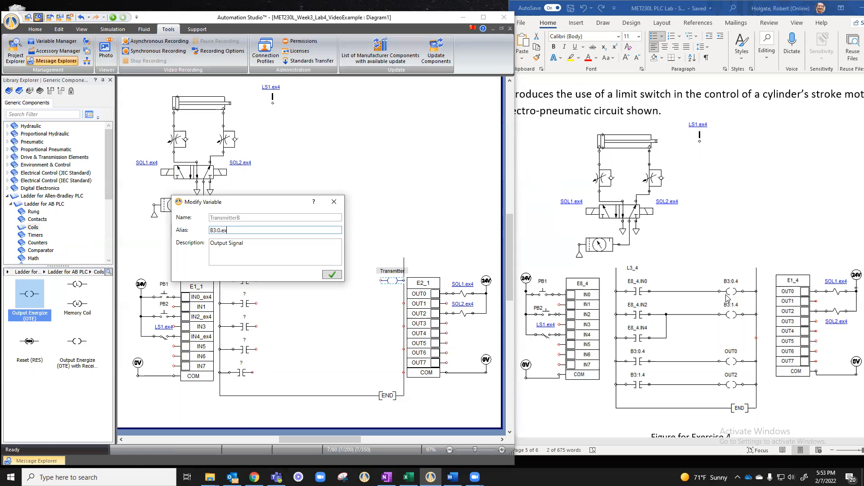
left_click(332, 274)
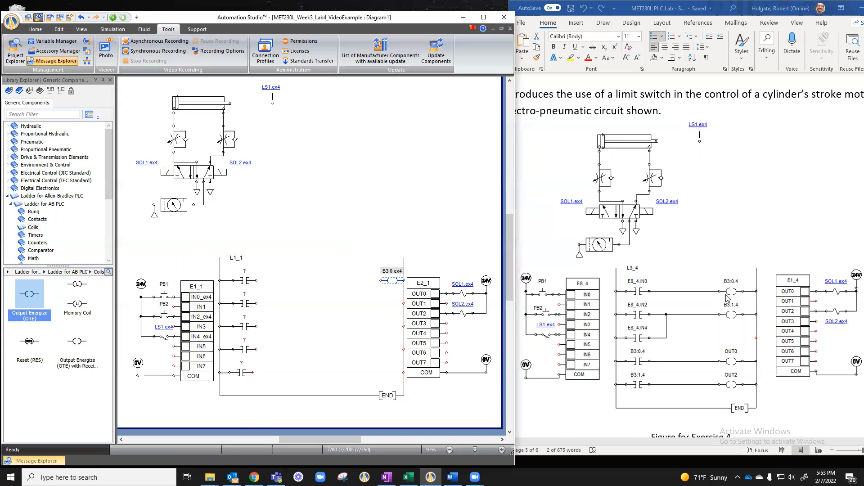
mouse_move(395, 284)
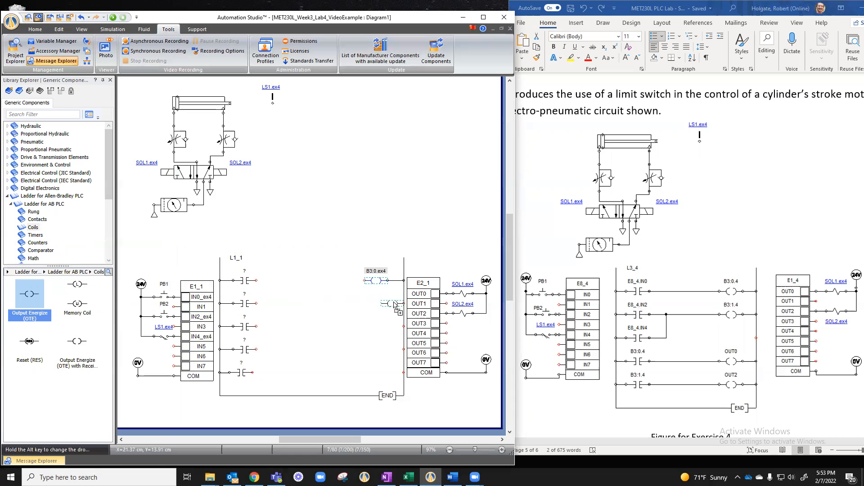
Add coils B3:1.ex4 and OUT0_ex4 on the next two rungs
double_click(392, 304)
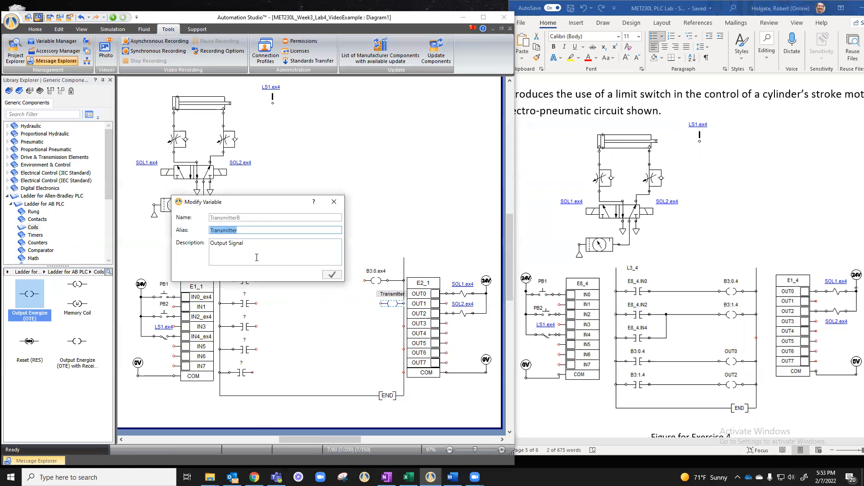
type("B3")
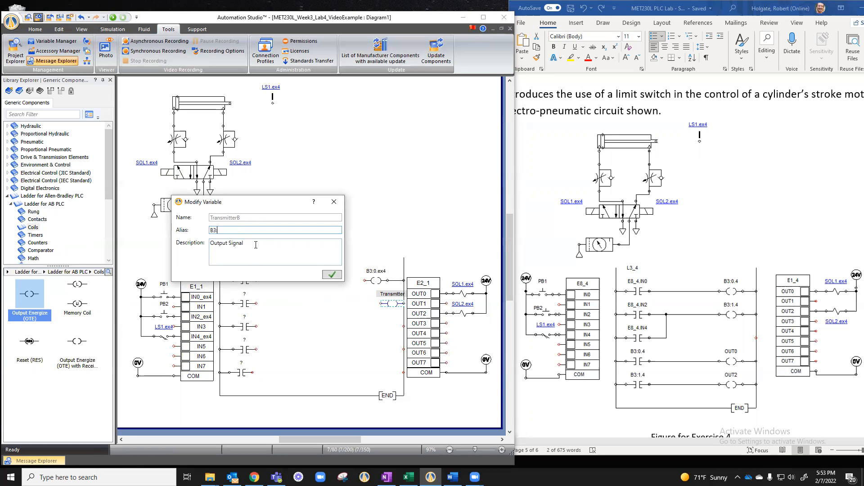
type(":1")
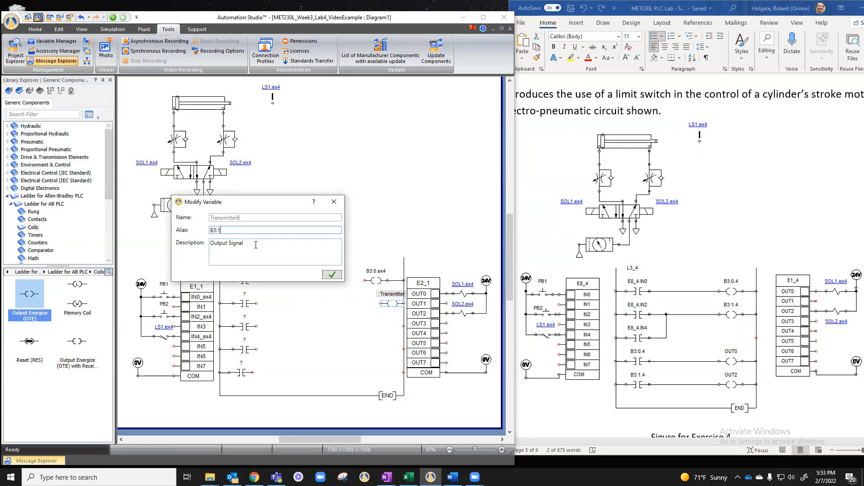
type(".ex")
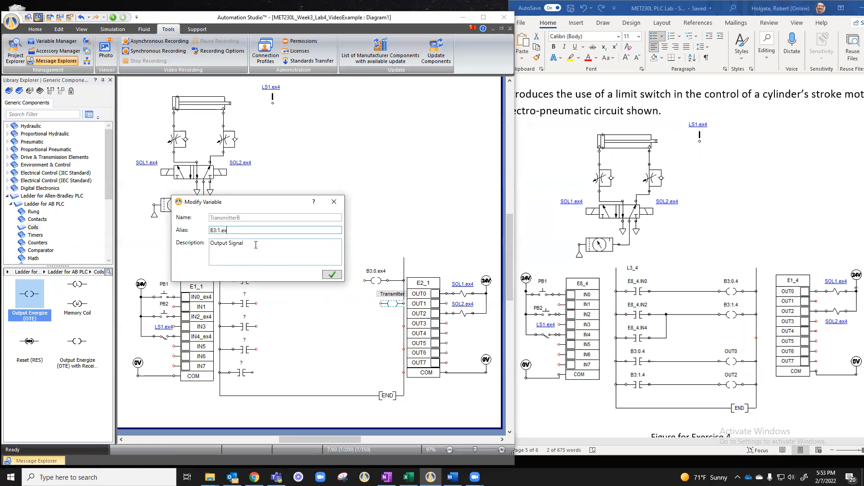
left_click(333, 275)
type("OUT0")
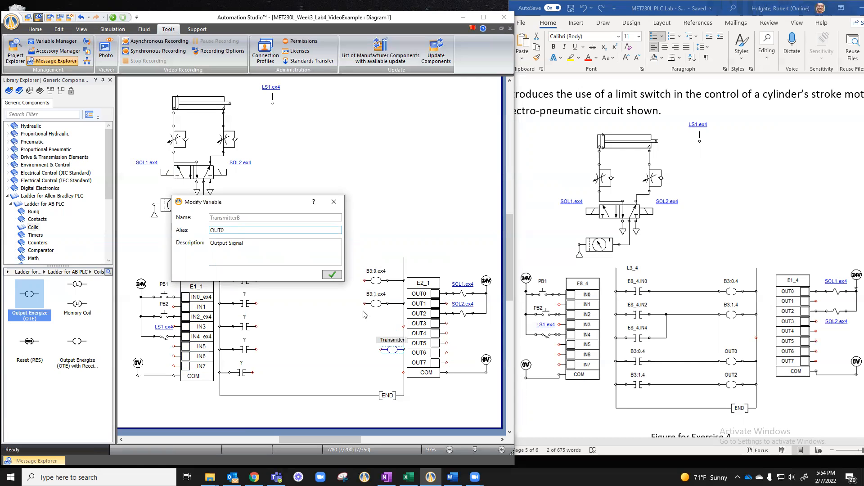
left_click(331, 273)
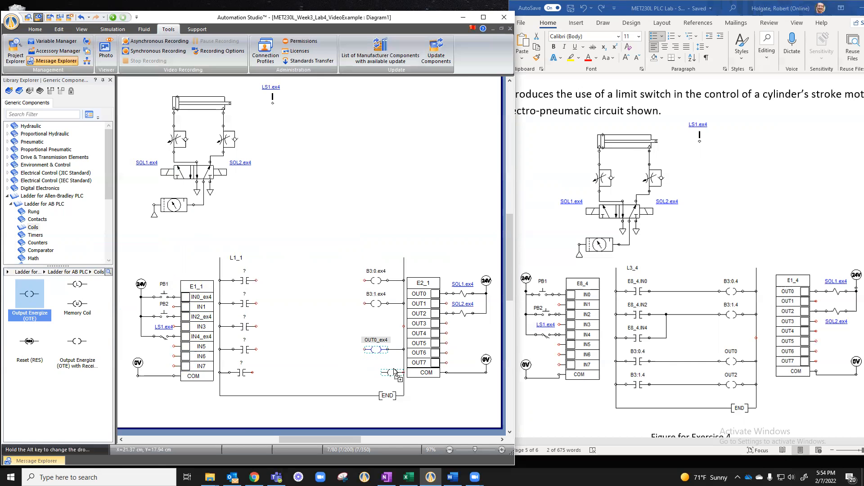
Add the bottom-rung coil with alias OUT2_ex4
double_click(394, 372)
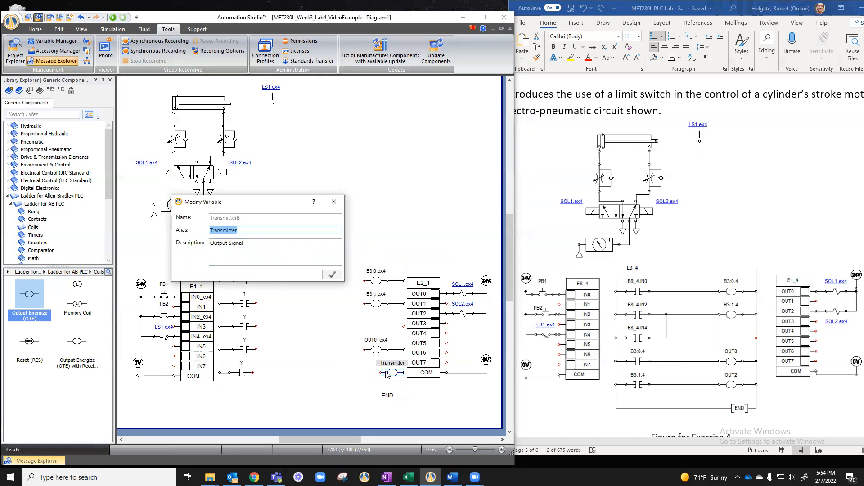
type("OUT")
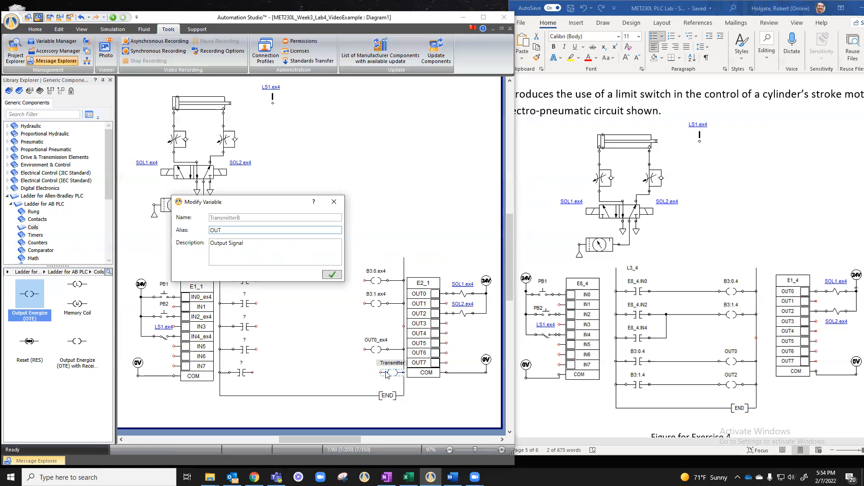
type("2")
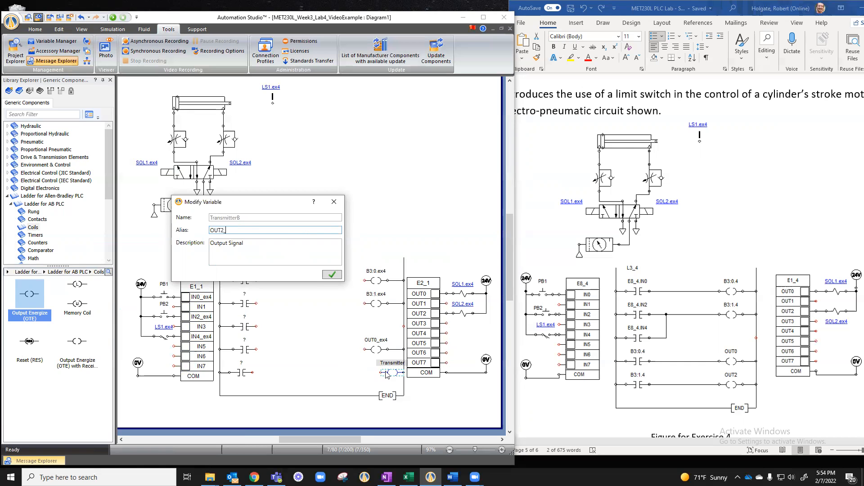
type("_ex4")
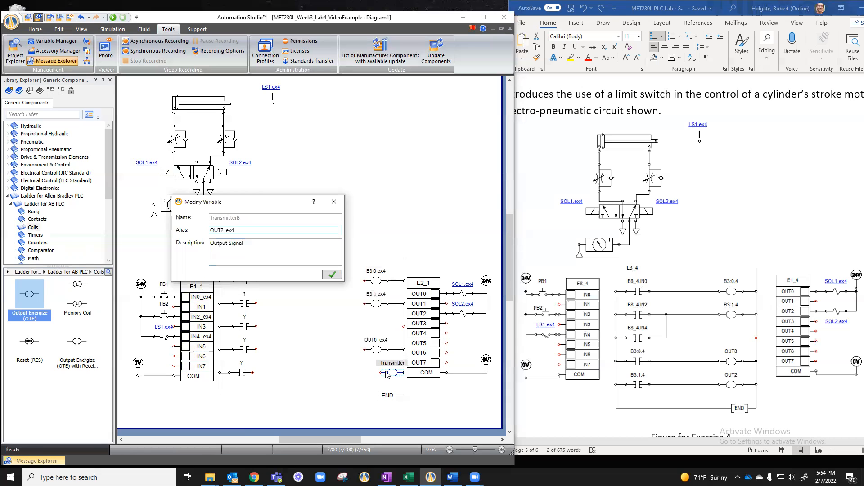
left_click(331, 274)
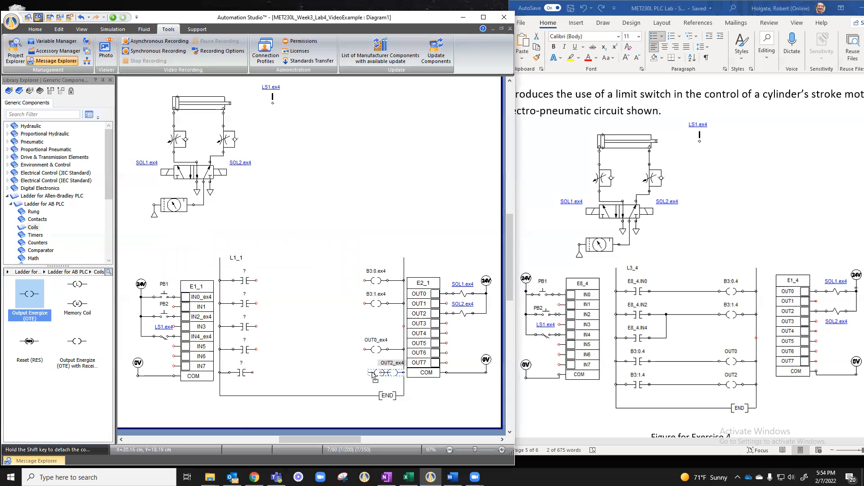
left_click(379, 373)
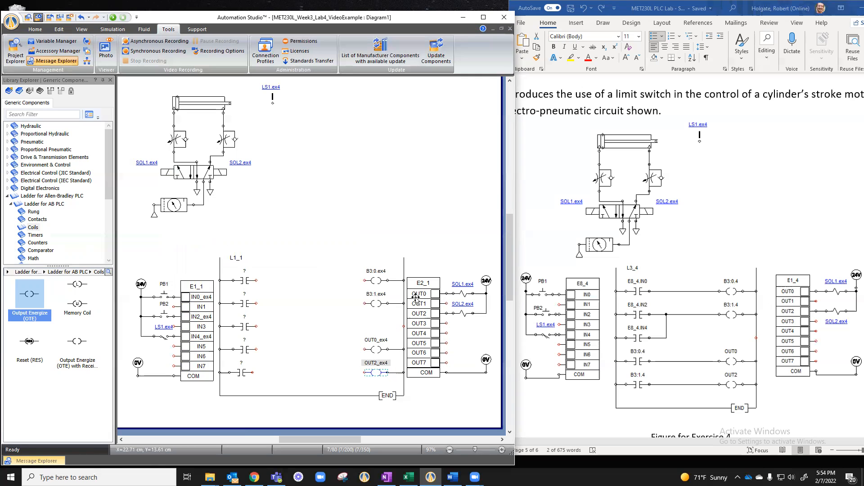
mouse_move(377, 343)
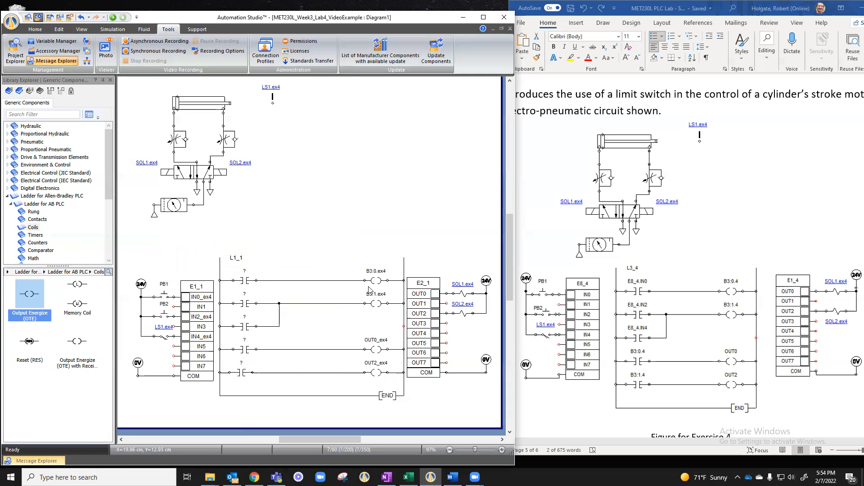
mouse_move(340, 299)
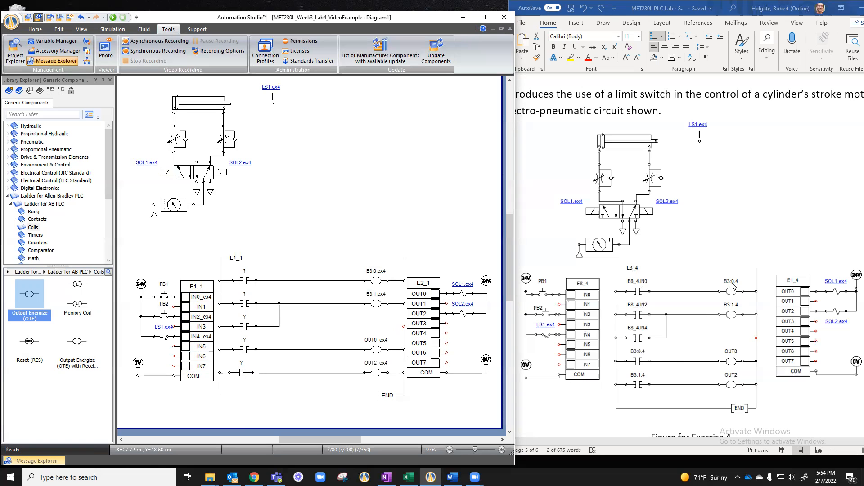
mouse_move(678, 327)
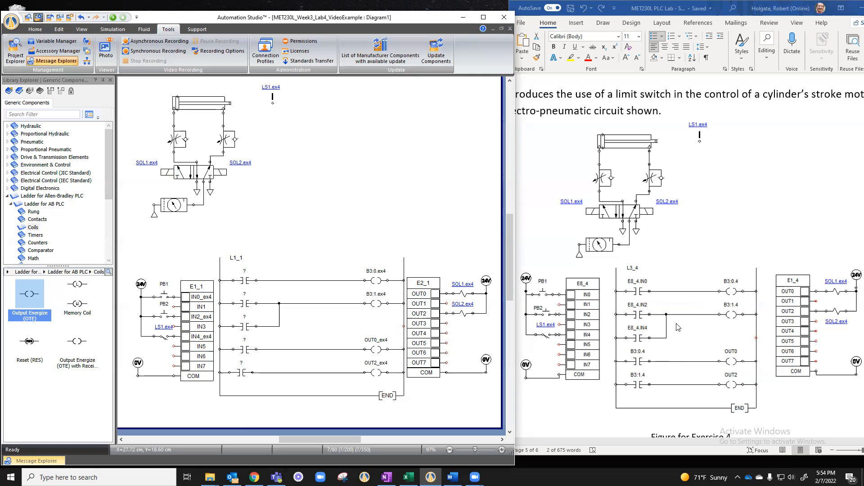
mouse_move(637, 365)
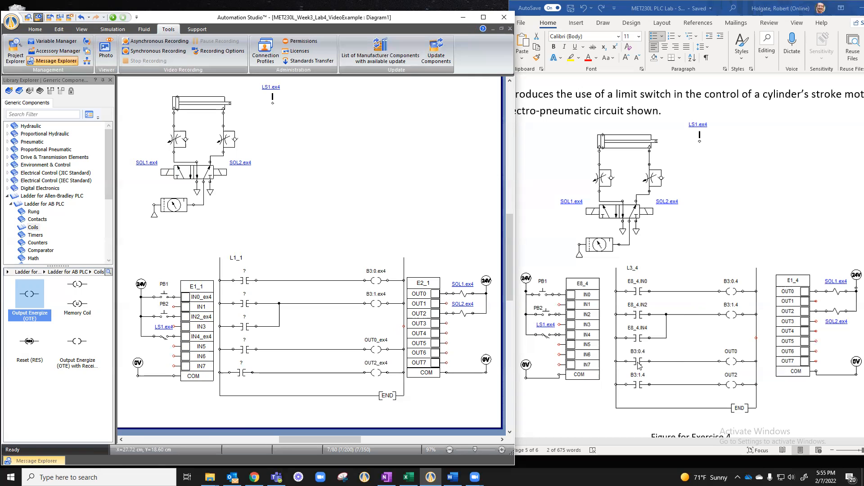
mouse_move(324, 351)
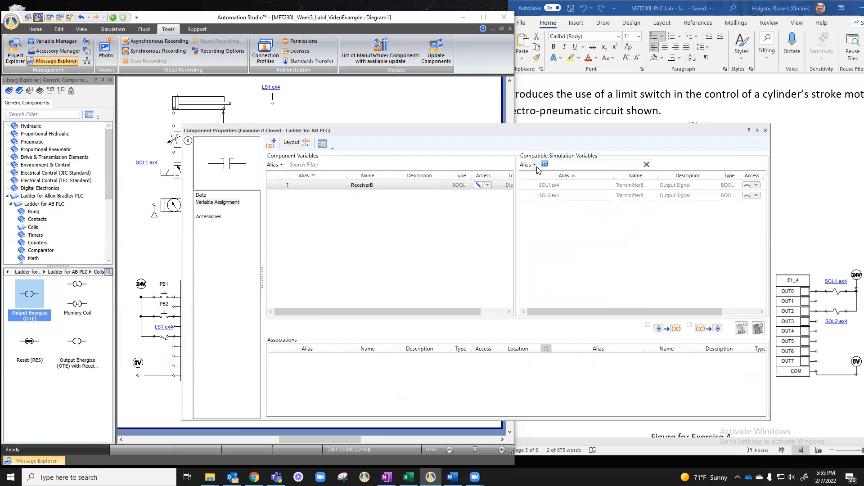
Filter variables by 'b3' and link a lower contact to B3:0.ex4
type("b3")
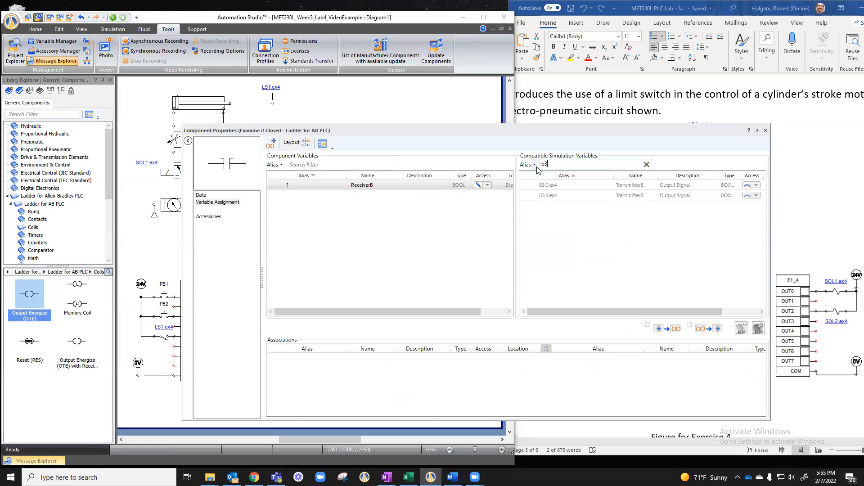
mouse_move(548, 185)
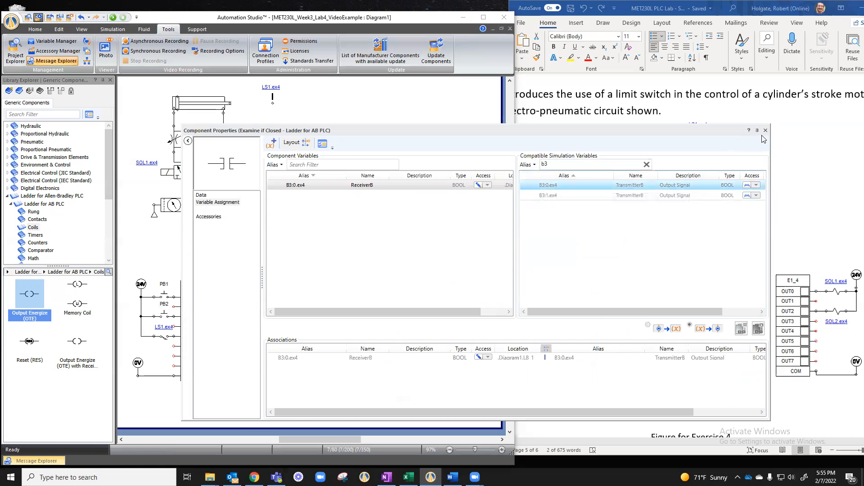
left_click(765, 129)
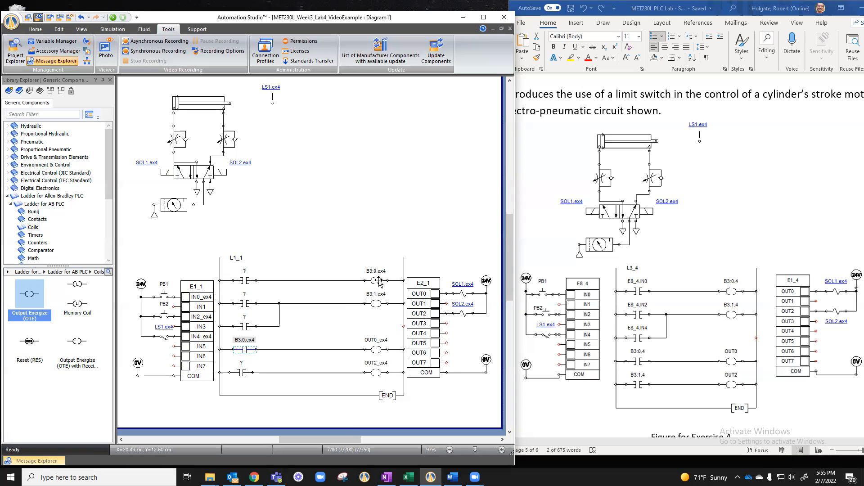
mouse_move(644, 386)
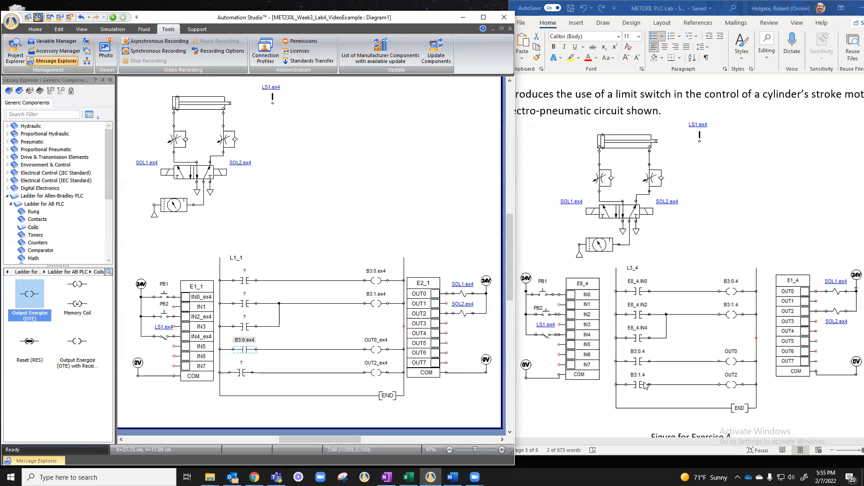
mouse_move(736, 314)
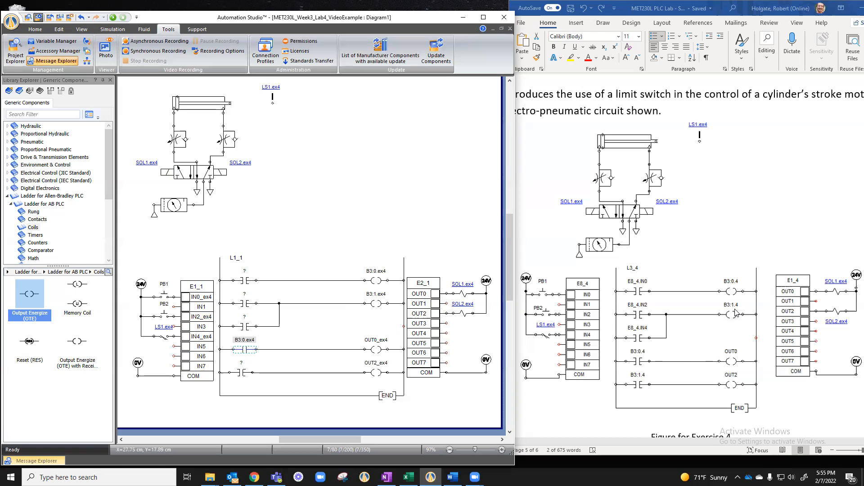
Link the bottom contact to B3:1.ex4 through its Variable Assignment
double_click(244, 348)
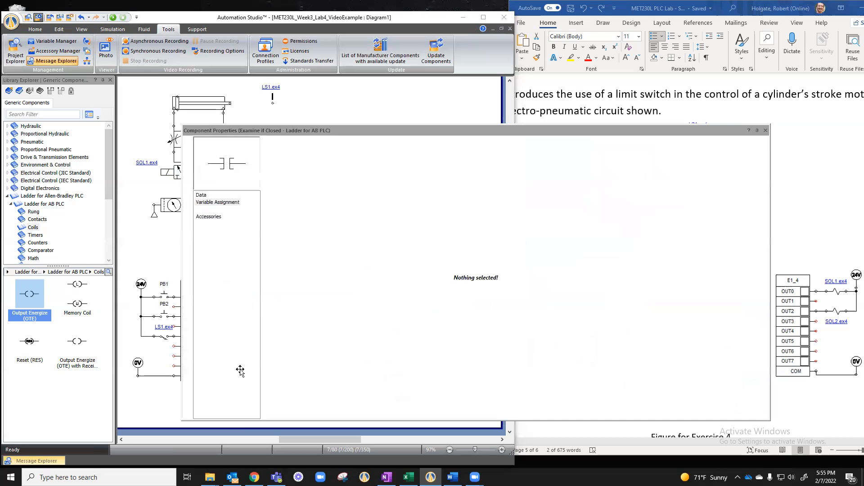
left_click(217, 201)
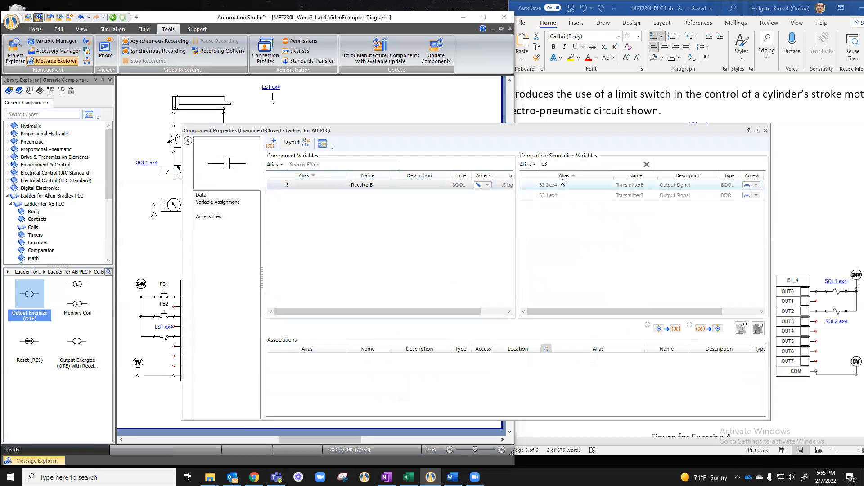
left_click(547, 195)
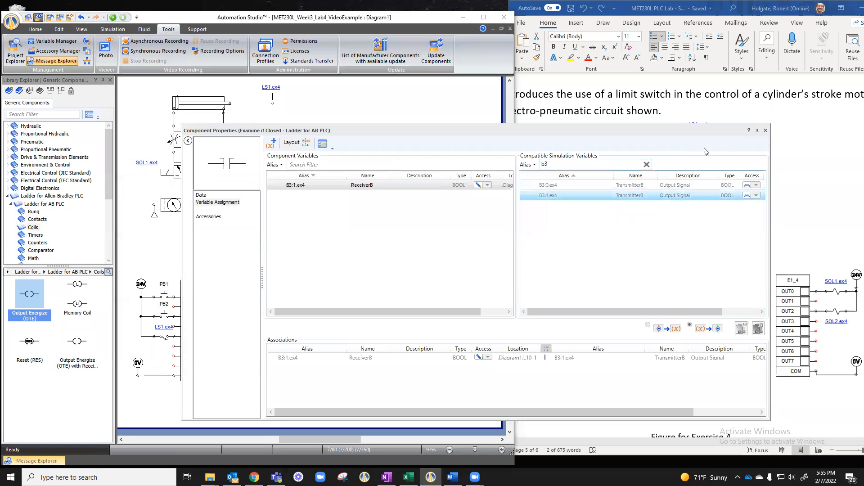
left_click(765, 130)
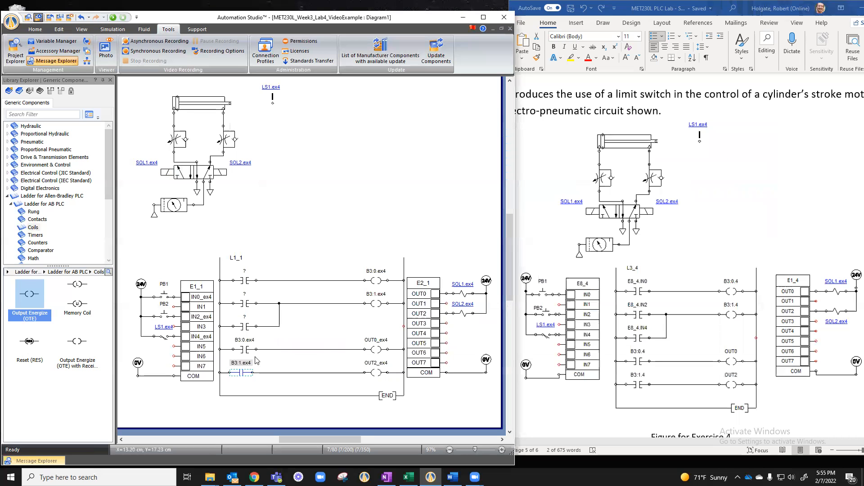
mouse_move(342, 303)
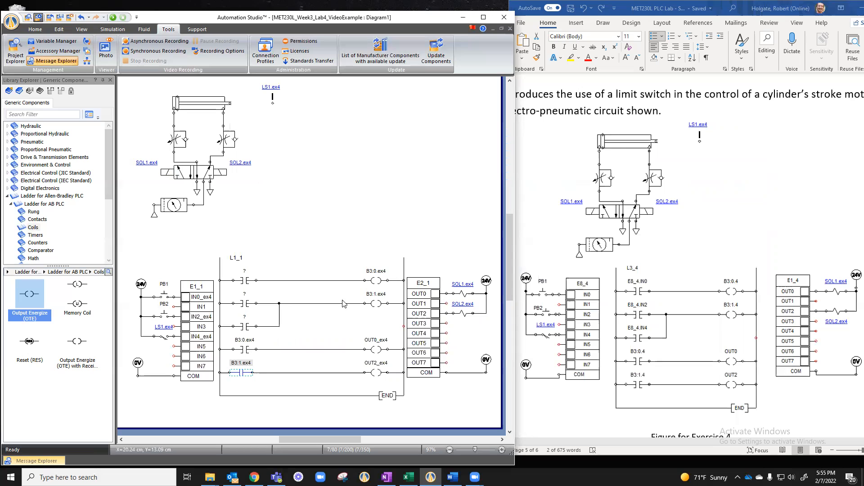
mouse_move(244, 330)
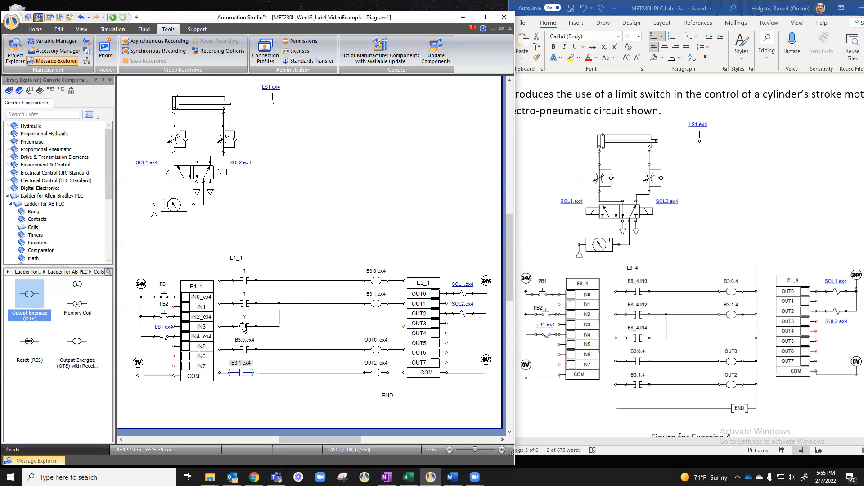
mouse_move(190, 358)
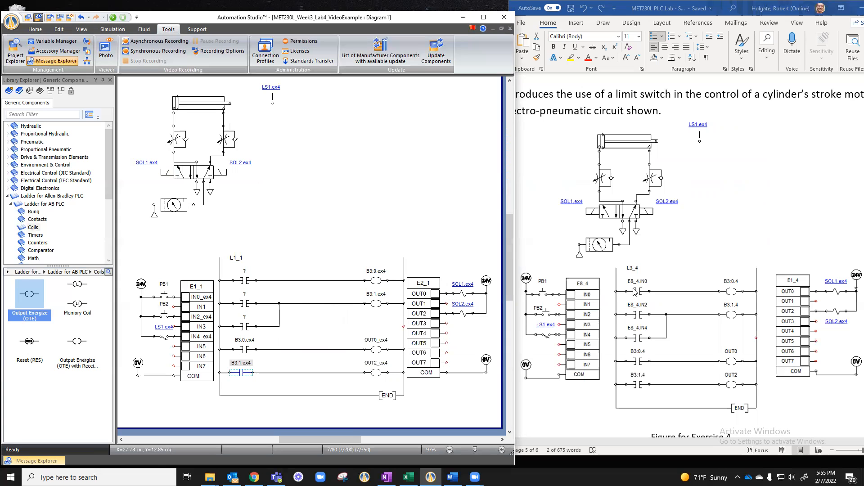
mouse_move(244, 282)
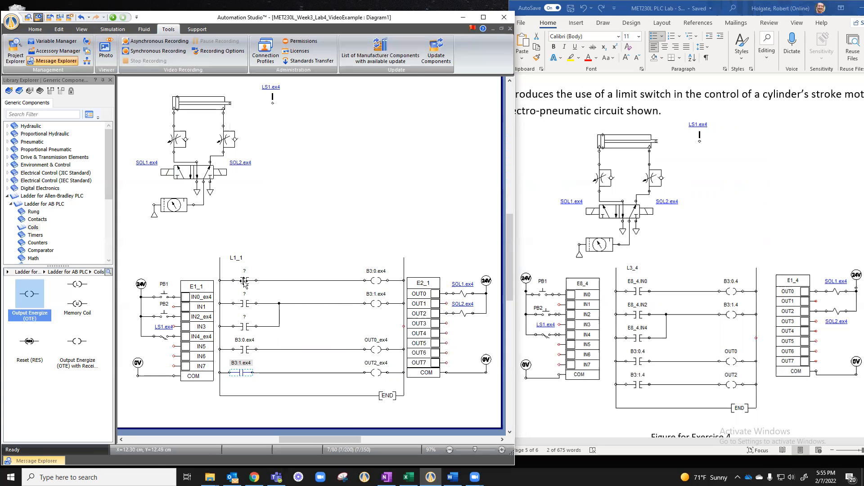
mouse_move(237, 283)
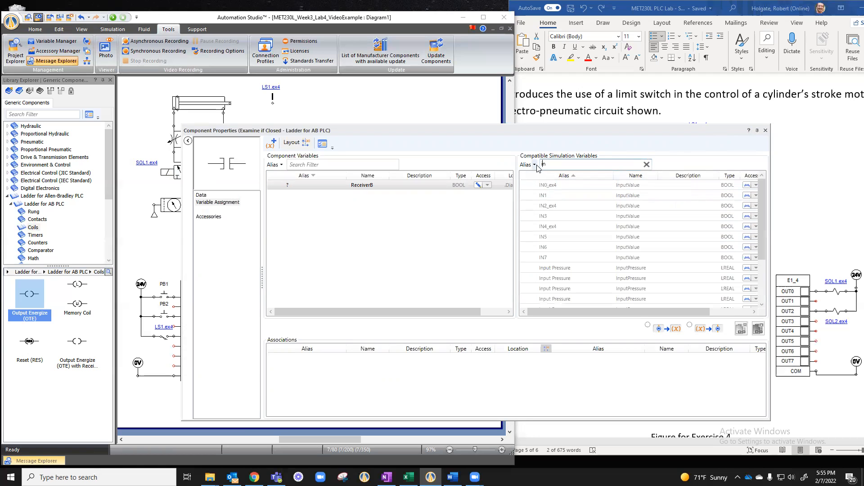
mouse_move(553, 185)
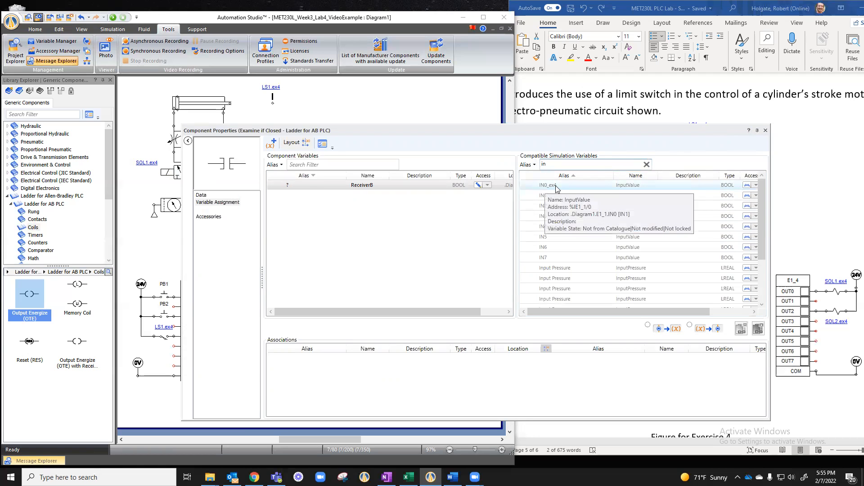
Link the upper contacts to input points IN0_ex4, IN2_ex4 and IN4_ex4
left_click(765, 129)
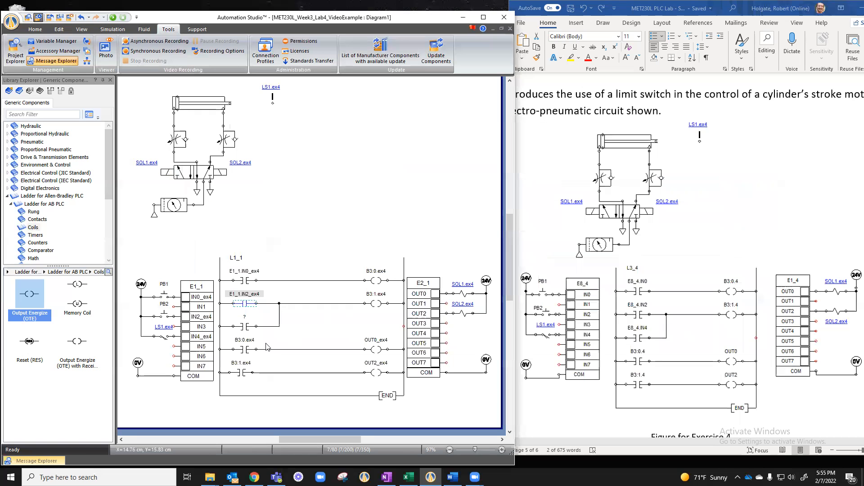
double_click(243, 293)
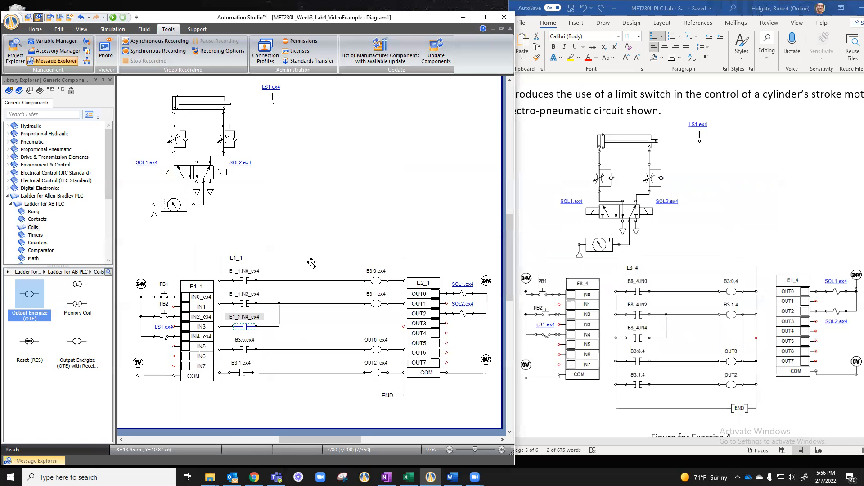
mouse_move(195, 346)
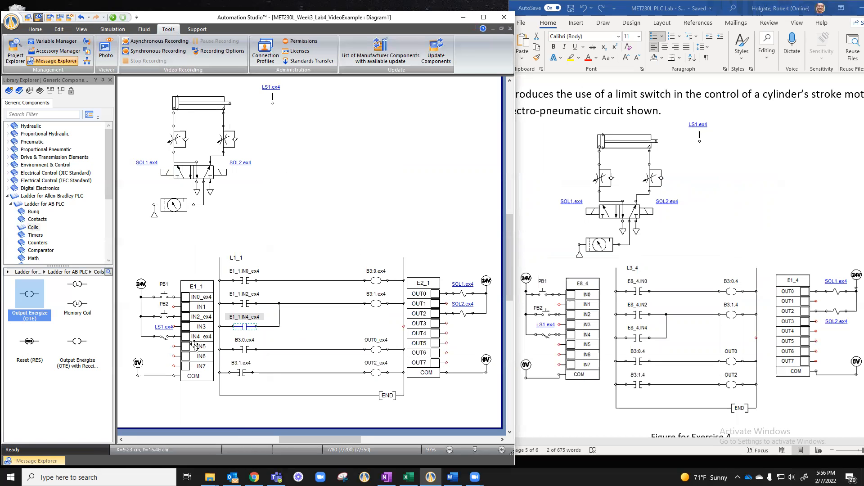
mouse_move(396, 304)
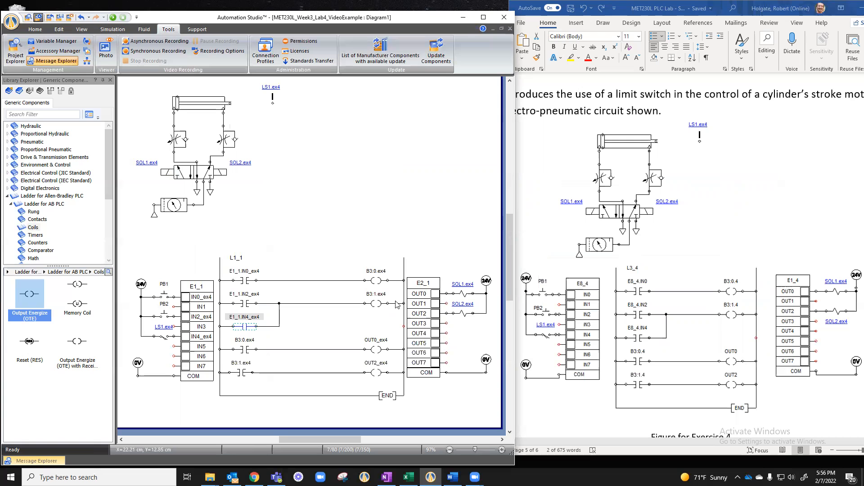
mouse_move(375, 354)
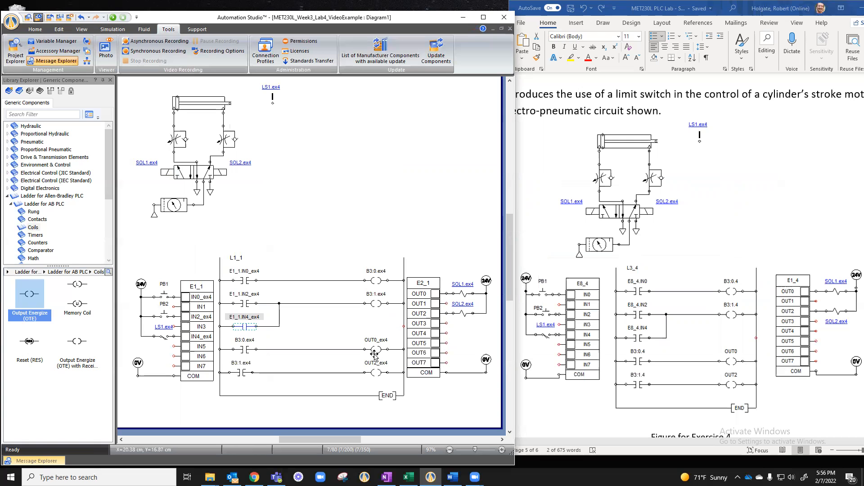
double_click(375, 351)
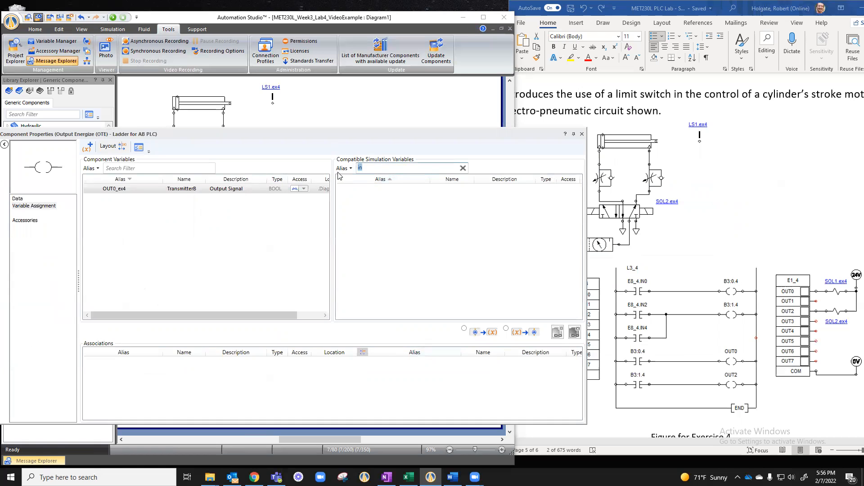
Associate output card E2_1 points OUT0 and OUT2 with OUT0_ex4 and OUT2_ex4
type("out")
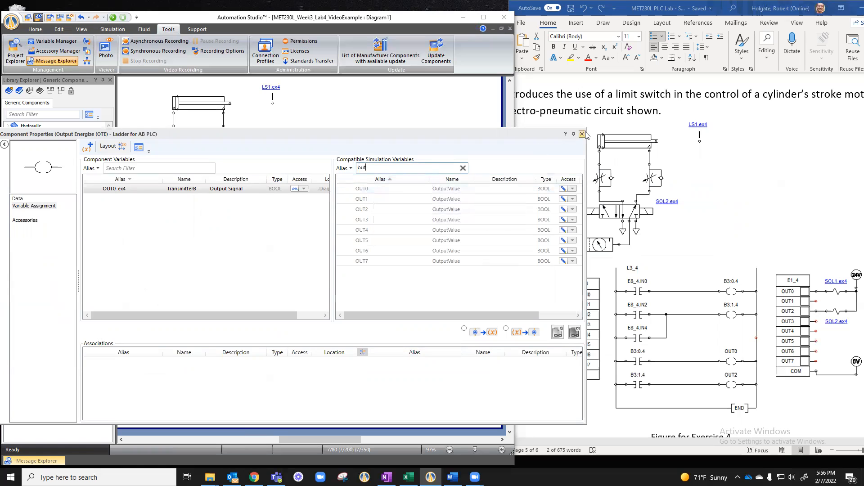
left_click(583, 134)
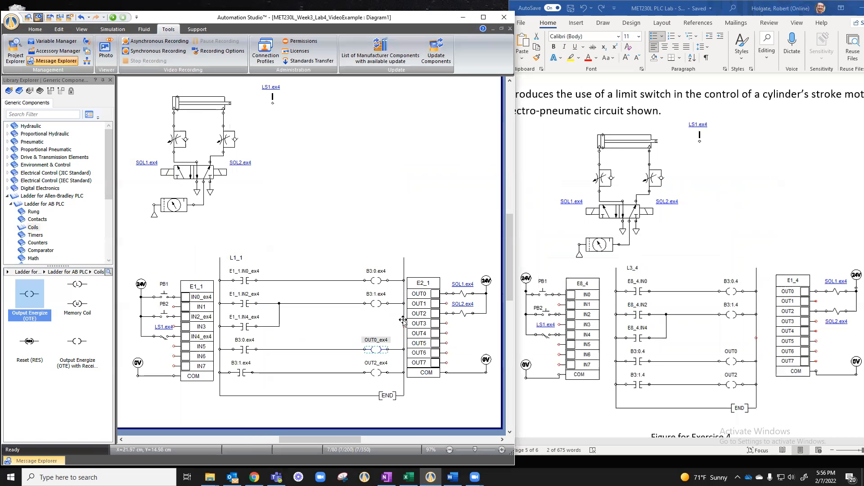
double_click(423, 282)
type("out")
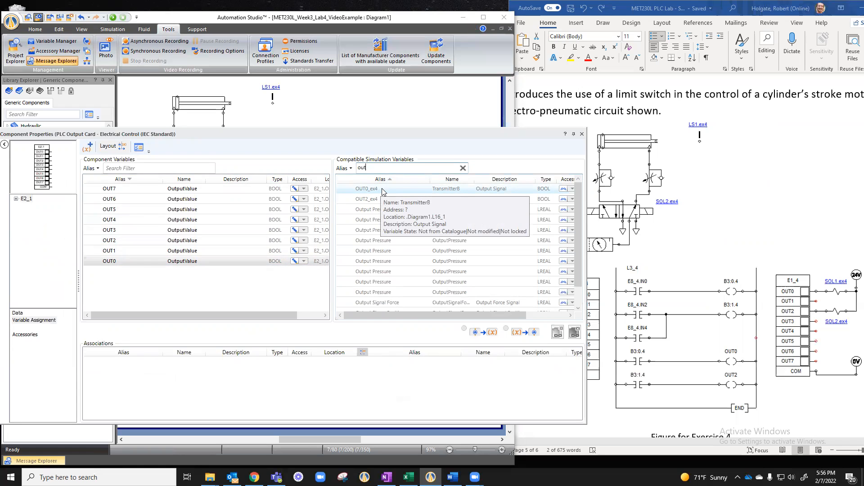
mouse_move(385, 193)
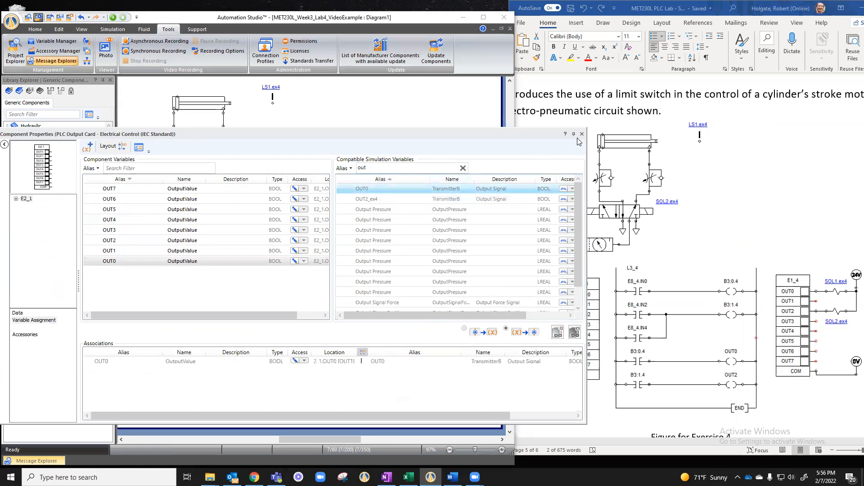
left_click(581, 134)
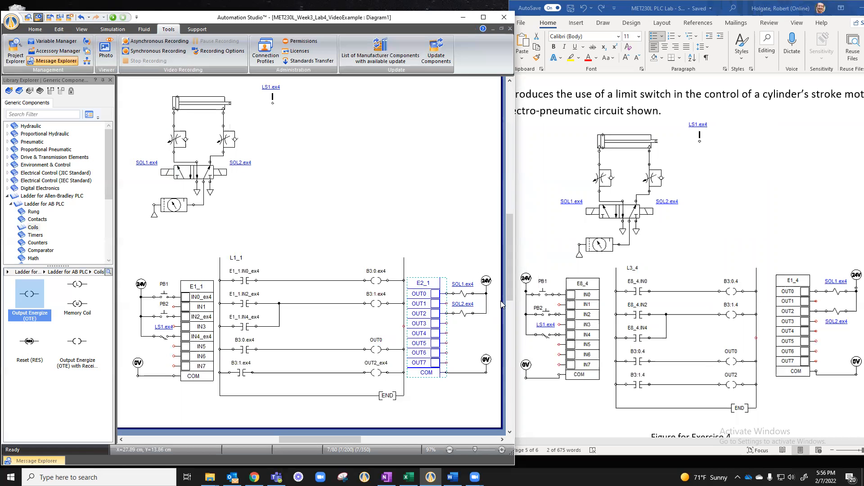
mouse_move(365, 377)
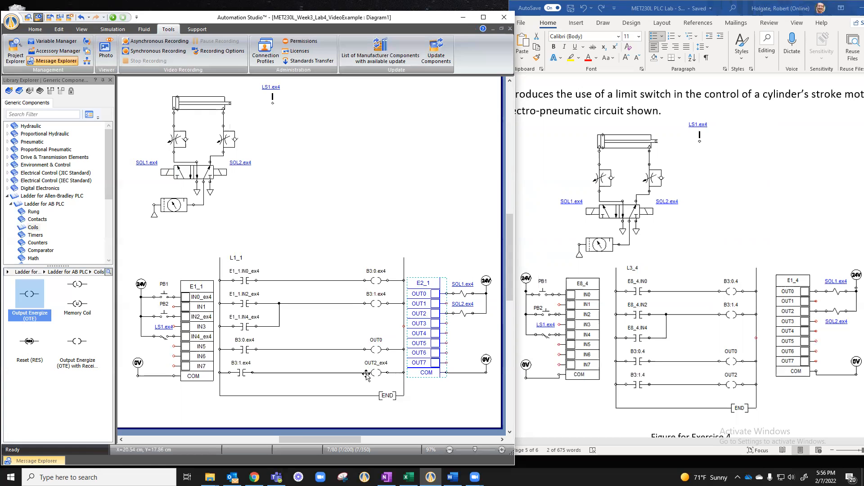
mouse_move(370, 343)
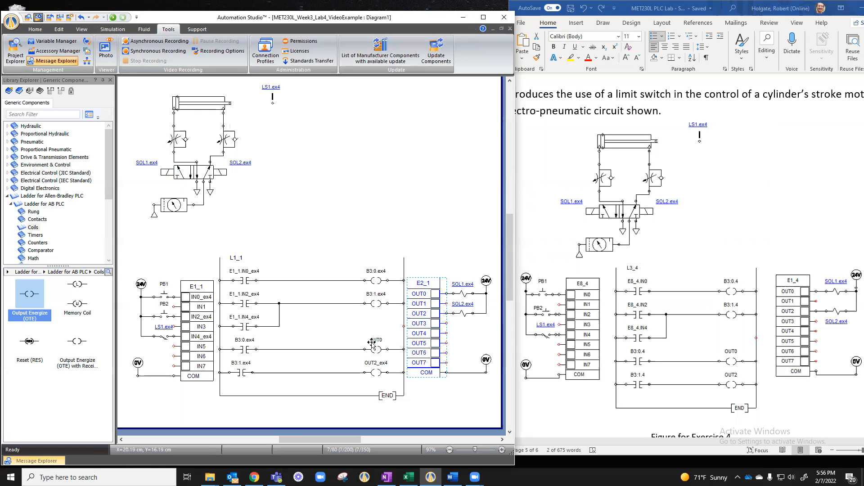
mouse_move(377, 346)
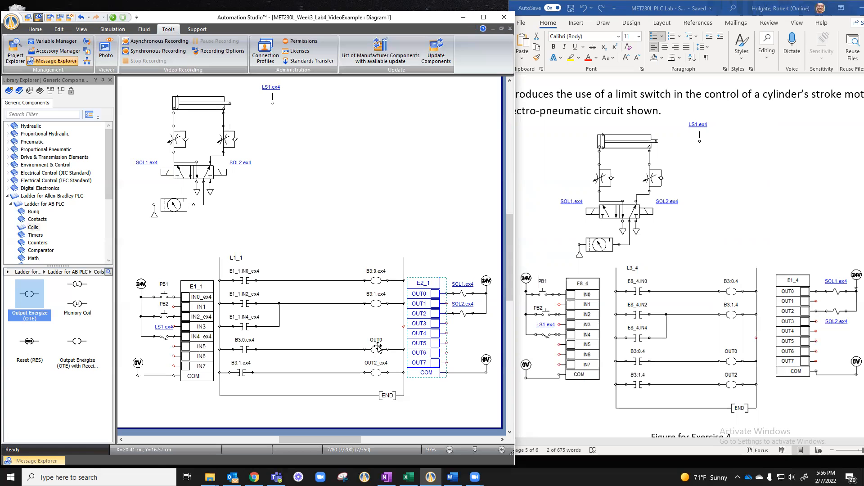
mouse_move(427, 291)
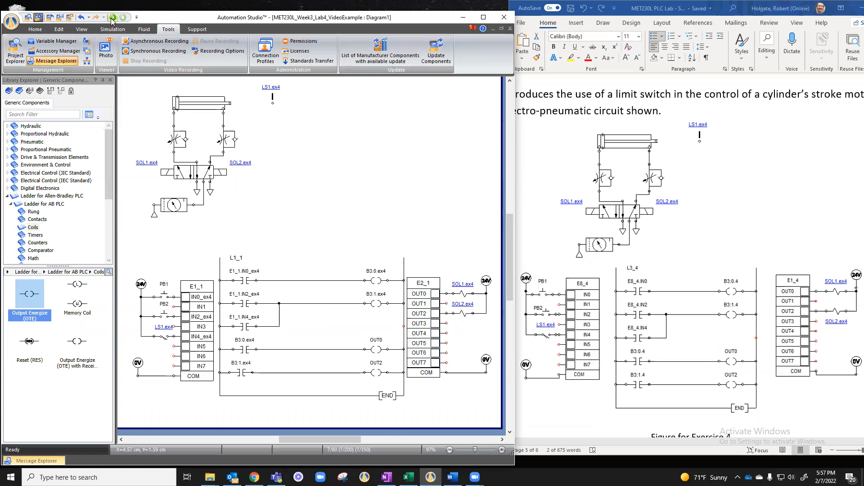
Start the circuit simulation
left_click(112, 17)
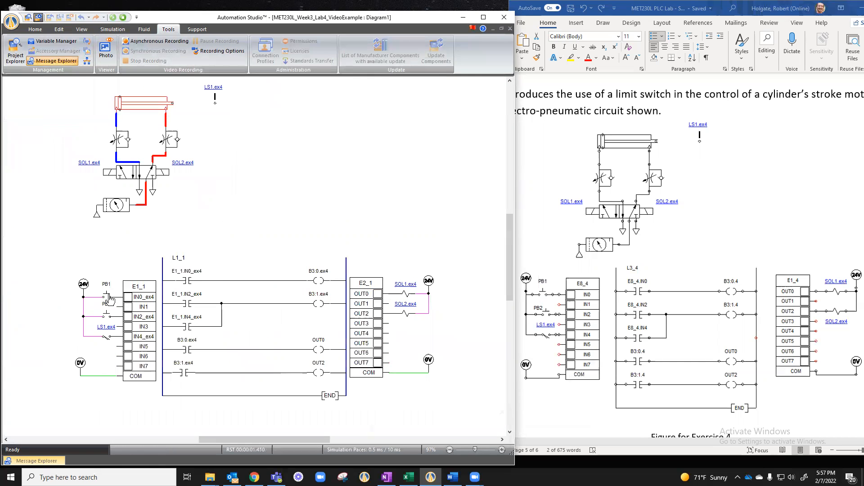